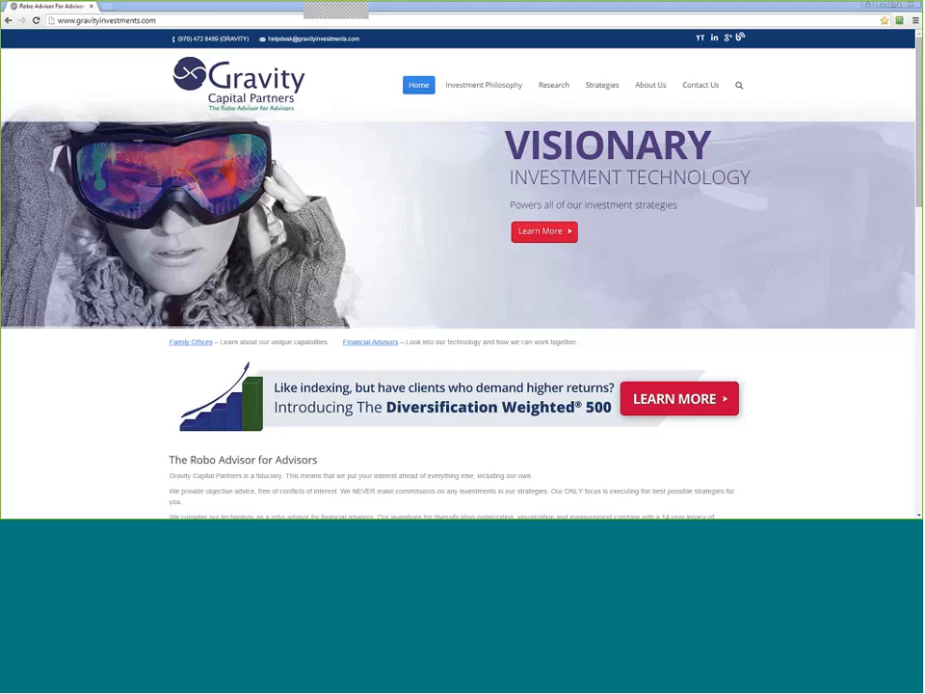
{"action": "mouse_move", "coordinate": [114, 10]}
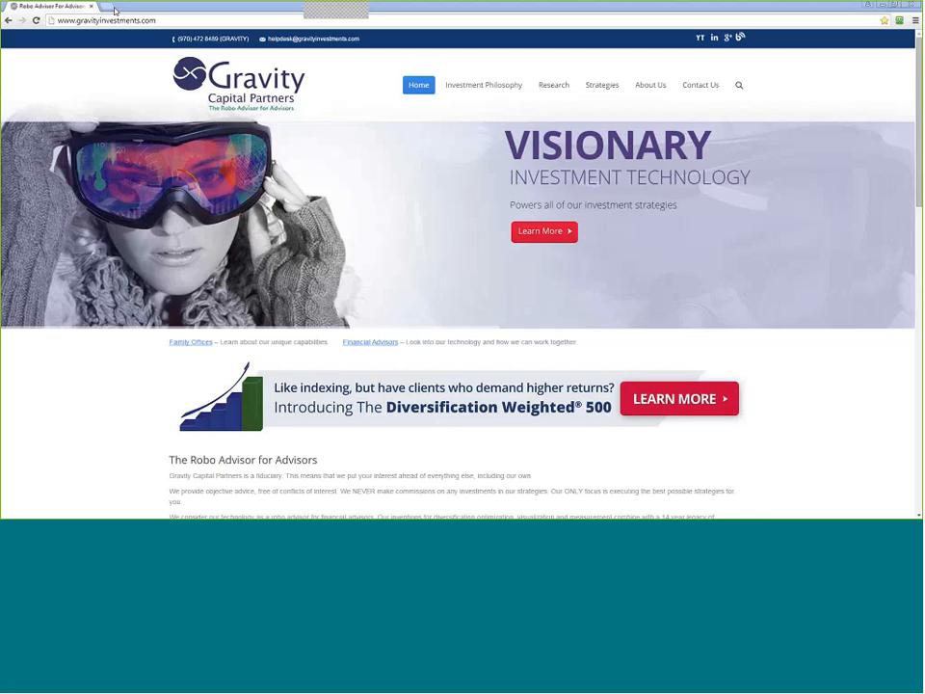
Open the GSphere login page in a new tab from the Gravity Capital Partners site
{"action": "left_click", "coordinate": [138, 8]}
{"action": "type", "text": "www.gsphere.net"}
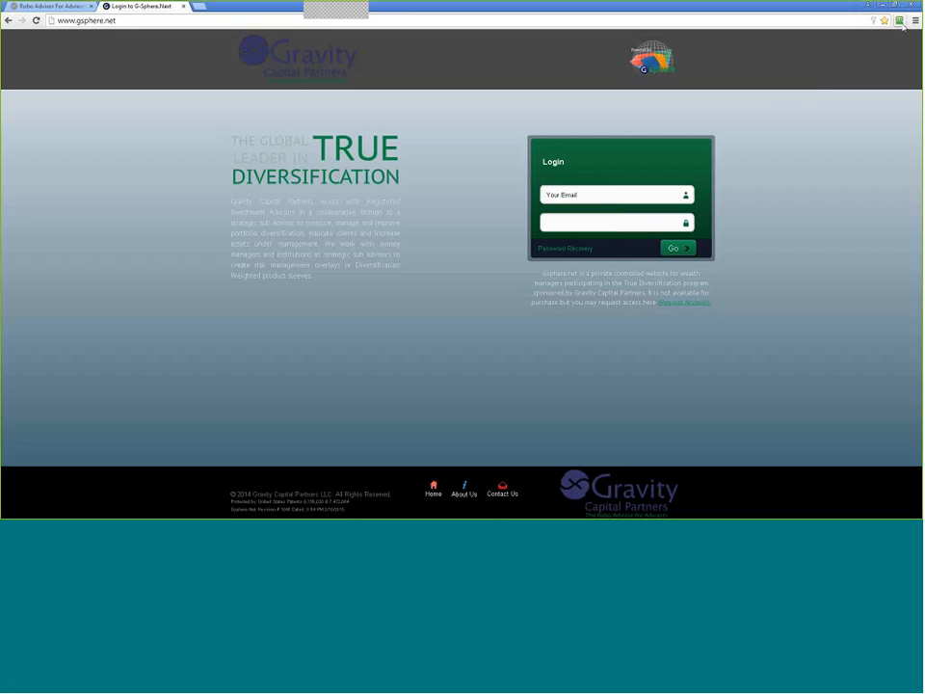
Sign in with the saved email and password, landing on a new portfolio page
{"action": "left_click", "coordinate": [898, 23]}
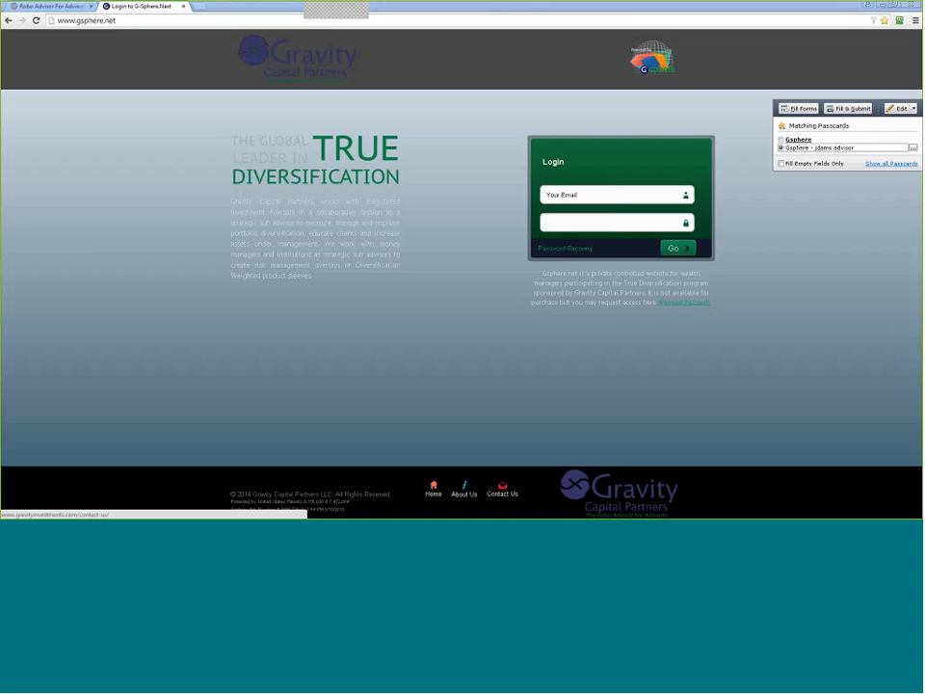
{"action": "mouse_move", "coordinate": [501, 485]}
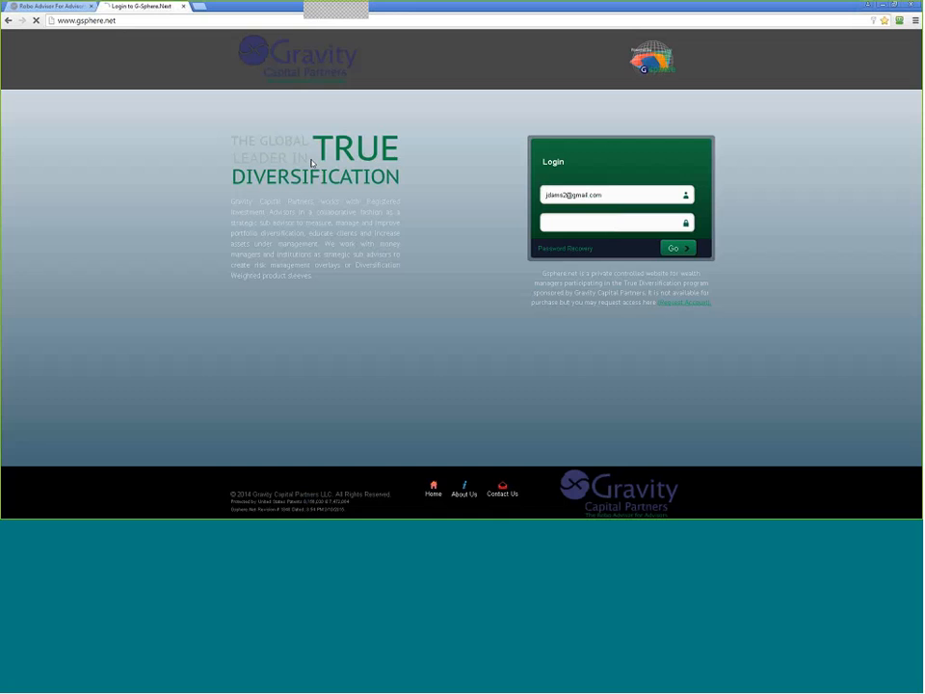
{"action": "left_click", "coordinate": [679, 247]}
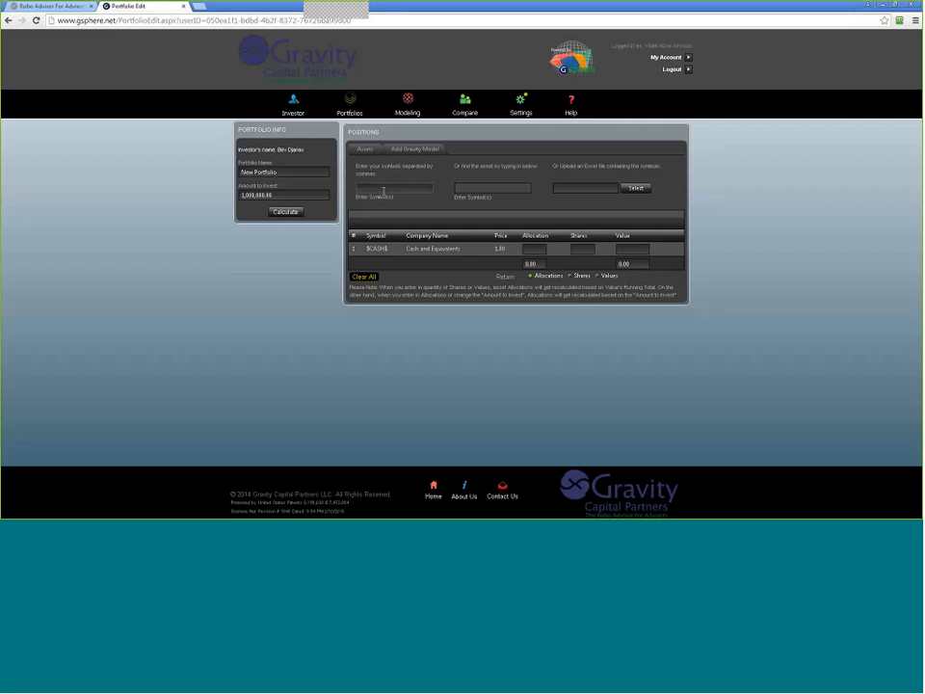
Add tickers A, MCD, MSFT and a fund to the portfolio's positions via the search box
{"action": "left_click", "coordinate": [401, 186]}
{"action": "type", "text": "JABLX,"}
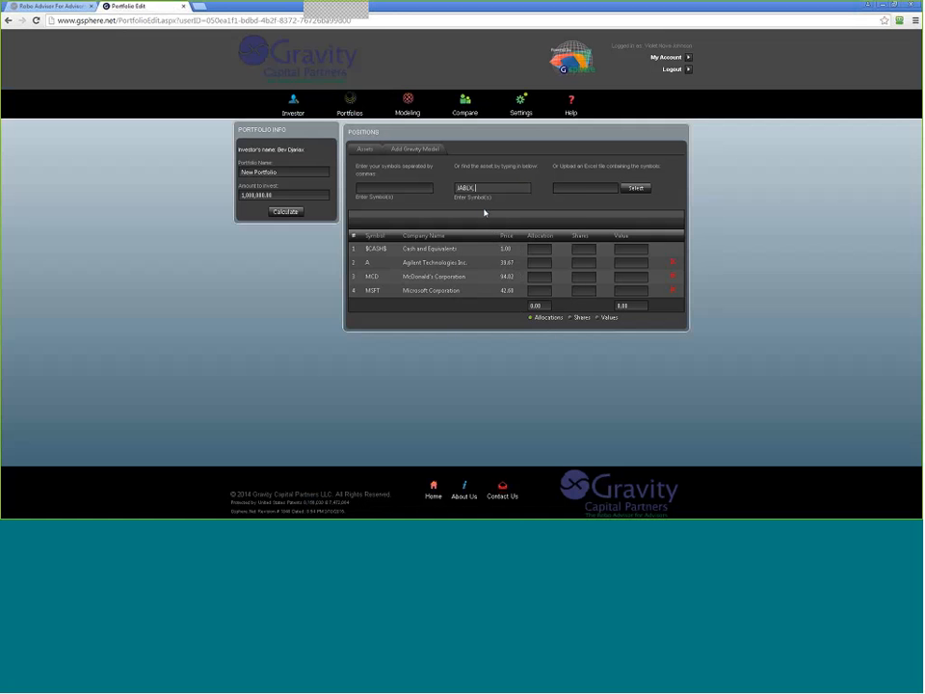
{"action": "left_click", "coordinate": [636, 187]}
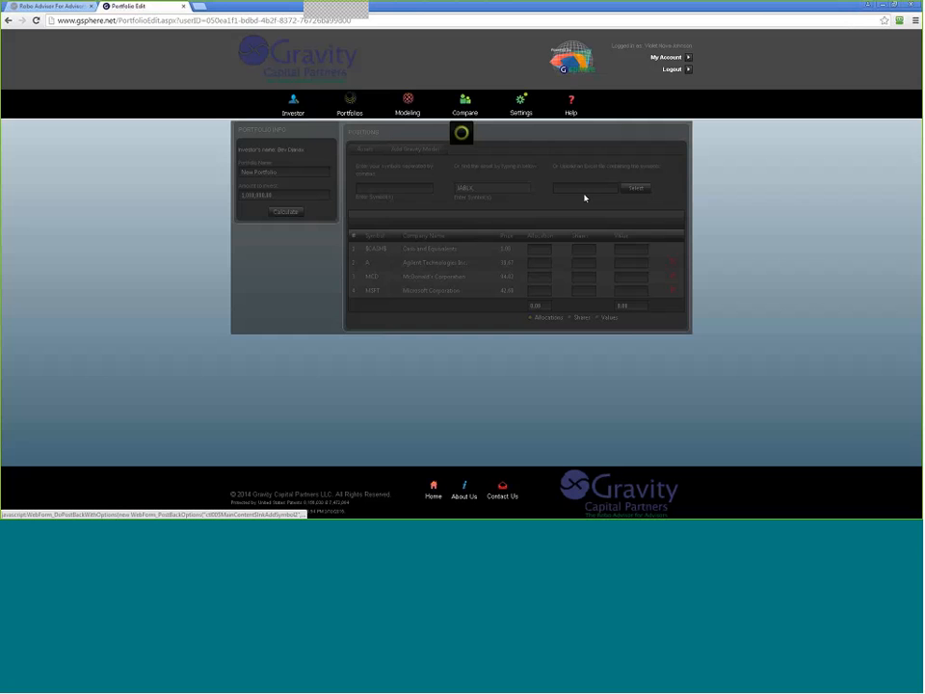
Start Import from Excel and choose the holdings workbook from a recent file location
{"action": "left_click", "coordinate": [634, 188]}
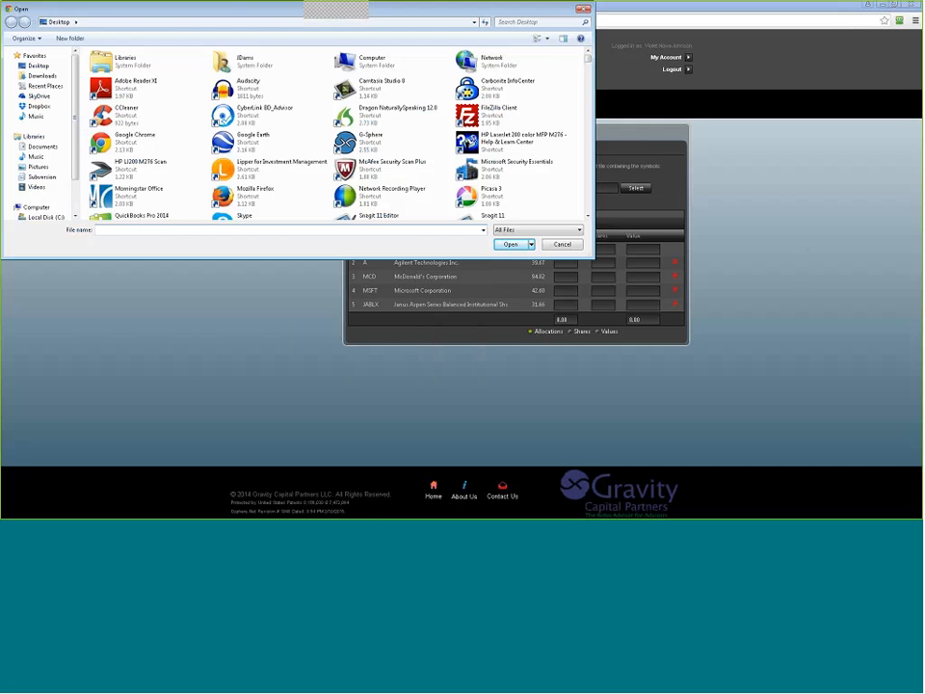
{"action": "type", "text": "d"}
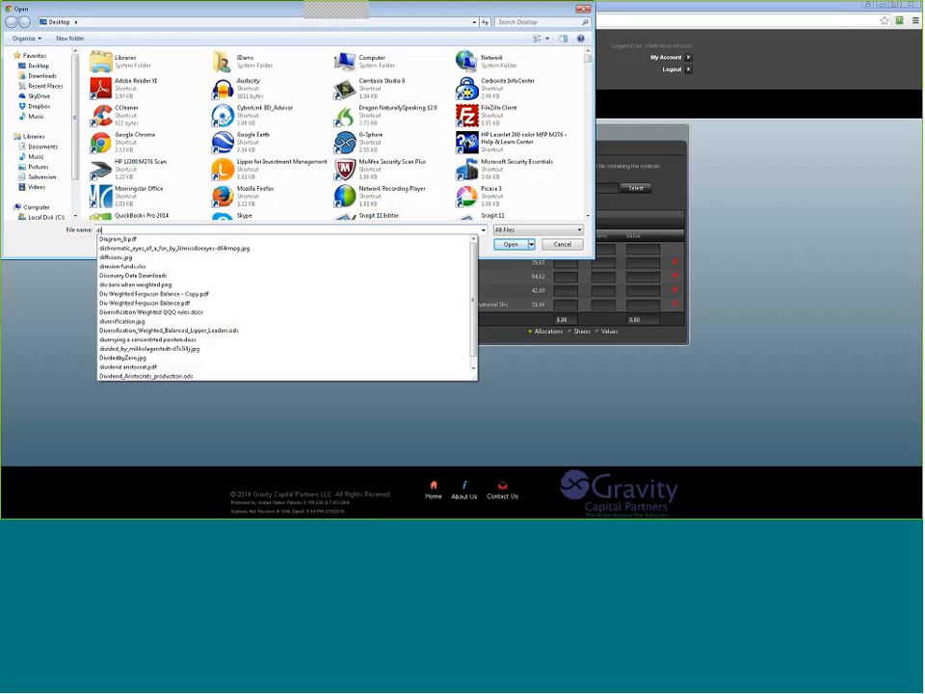
{"action": "left_click", "coordinate": [125, 266]}
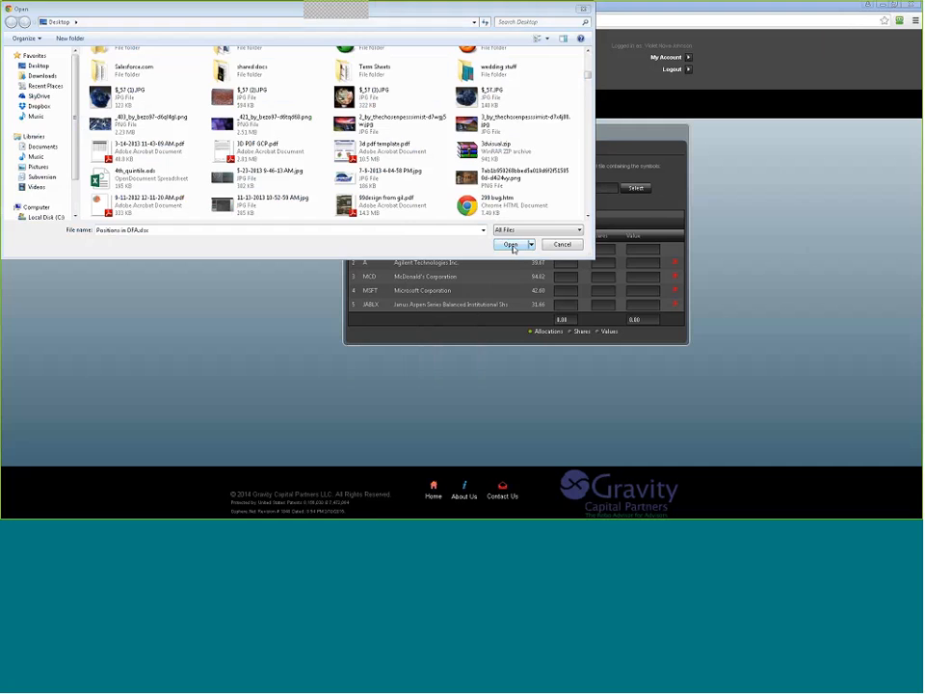
{"action": "left_click", "coordinate": [511, 242]}
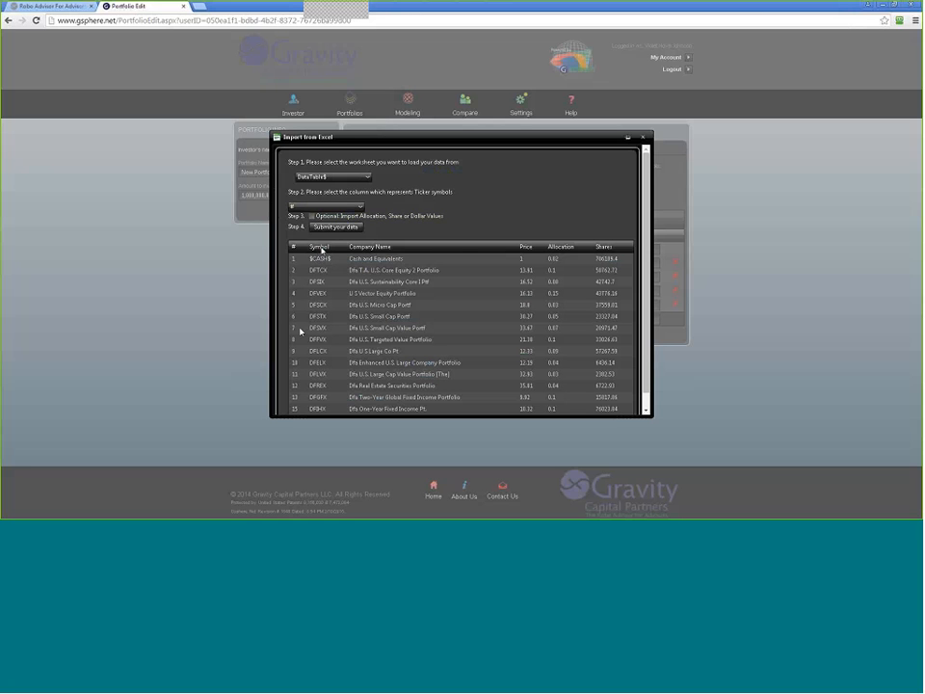
Import tickers from the Symbol column and amounts as share counts from the Shares column, then submit
{"action": "left_click", "coordinate": [328, 208]}
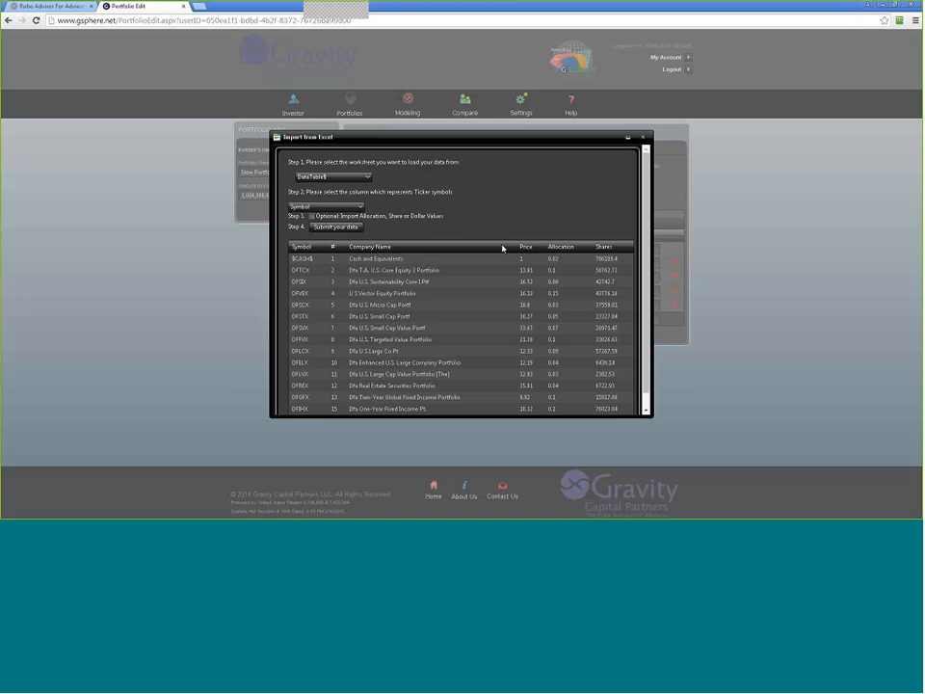
{"action": "mouse_move", "coordinate": [567, 255]}
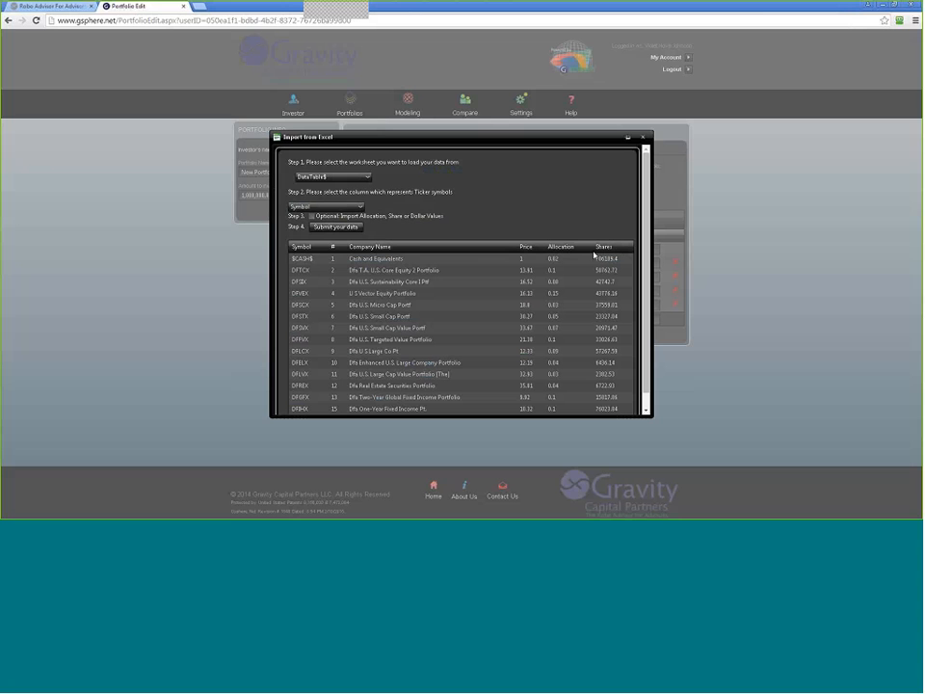
{"action": "left_click", "coordinate": [324, 208]}
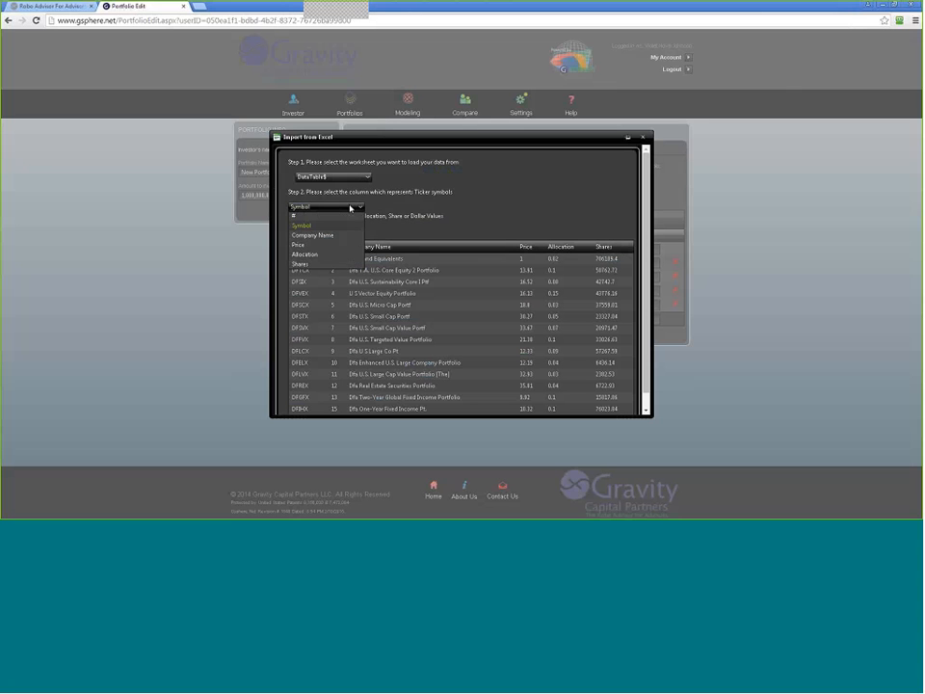
{"action": "left_click", "coordinate": [300, 223]}
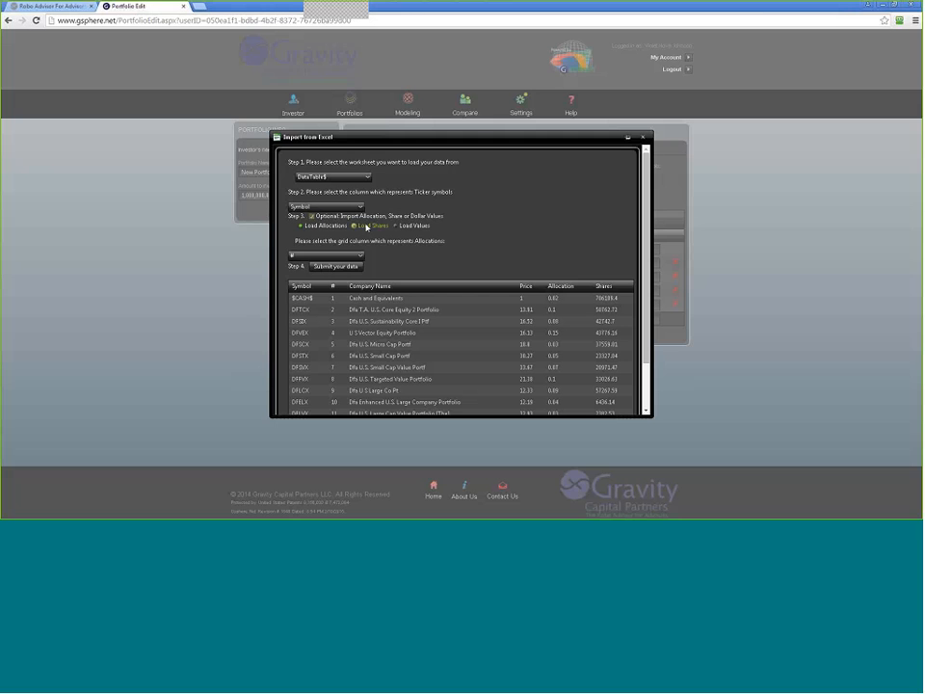
{"action": "left_click", "coordinate": [366, 224]}
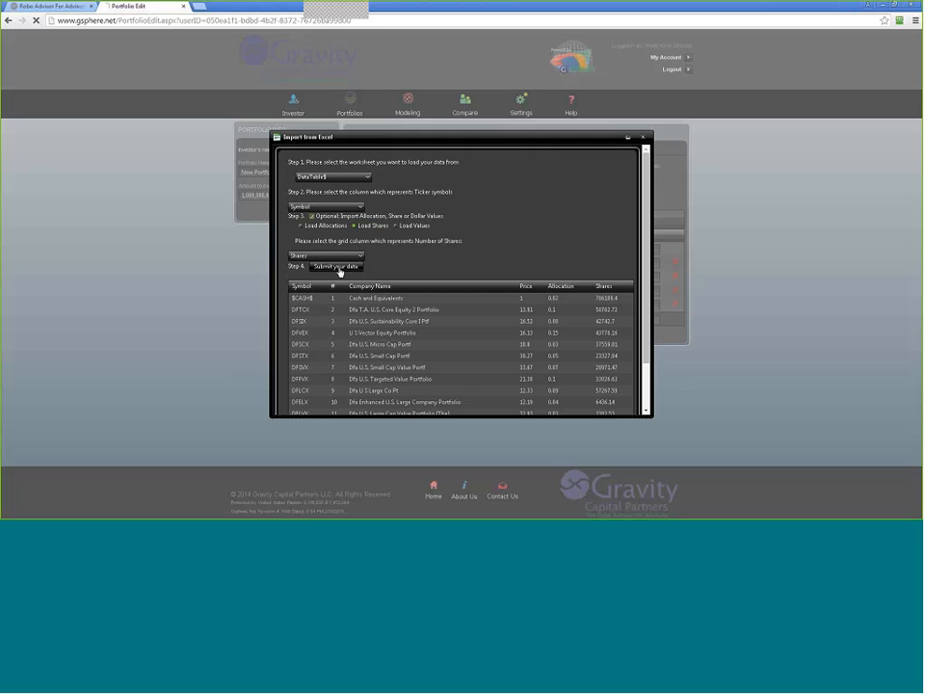
{"action": "left_click", "coordinate": [327, 266]}
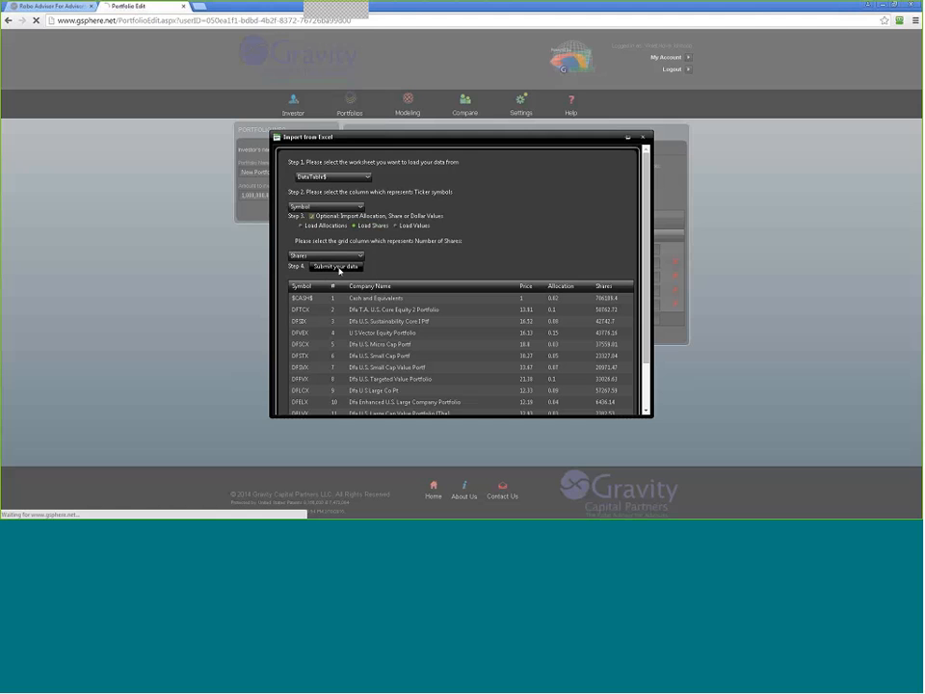
{"action": "left_click", "coordinate": [324, 266]}
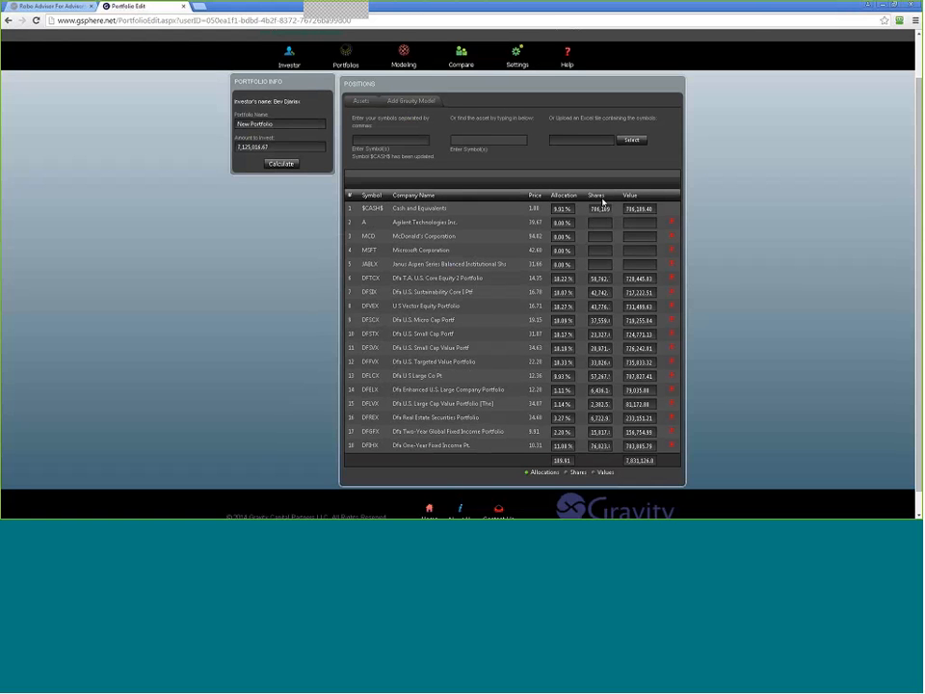
Base position amounts on share counts, update the investment amount, and calculate the portfolio
{"action": "left_click", "coordinate": [605, 222]}
{"action": "type", "text": "555"}
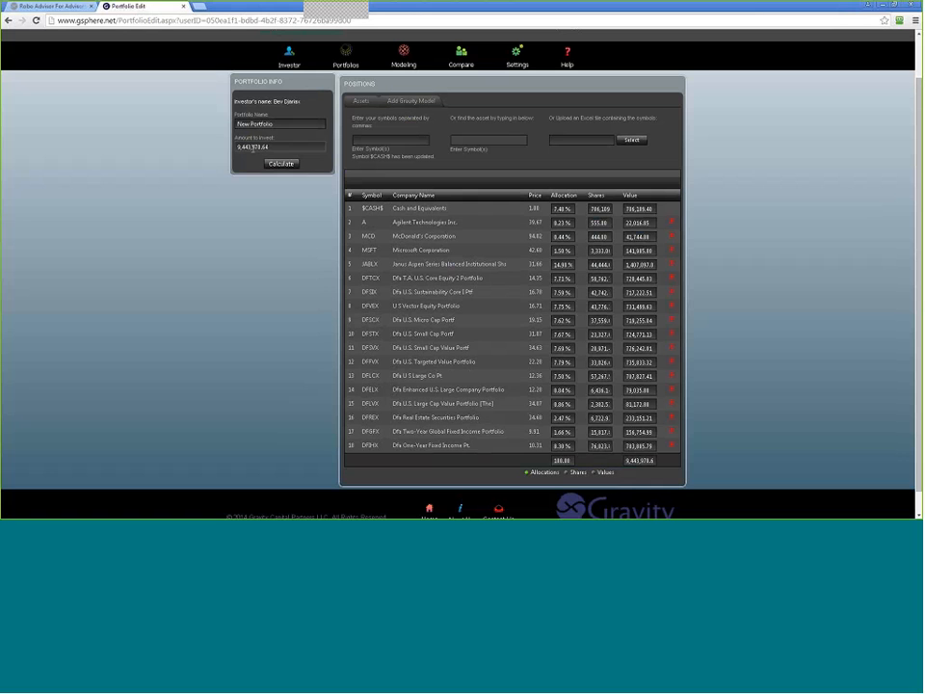
{"action": "double_click", "coordinate": [274, 125]}
{"action": "type", "text": "Your Trust"}
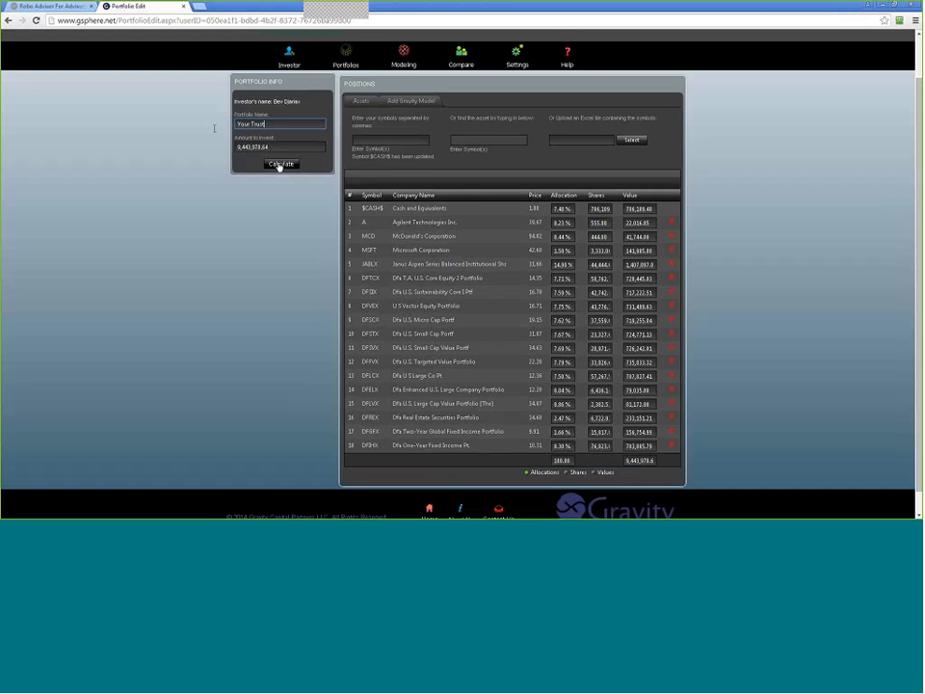
{"action": "left_click", "coordinate": [281, 164]}
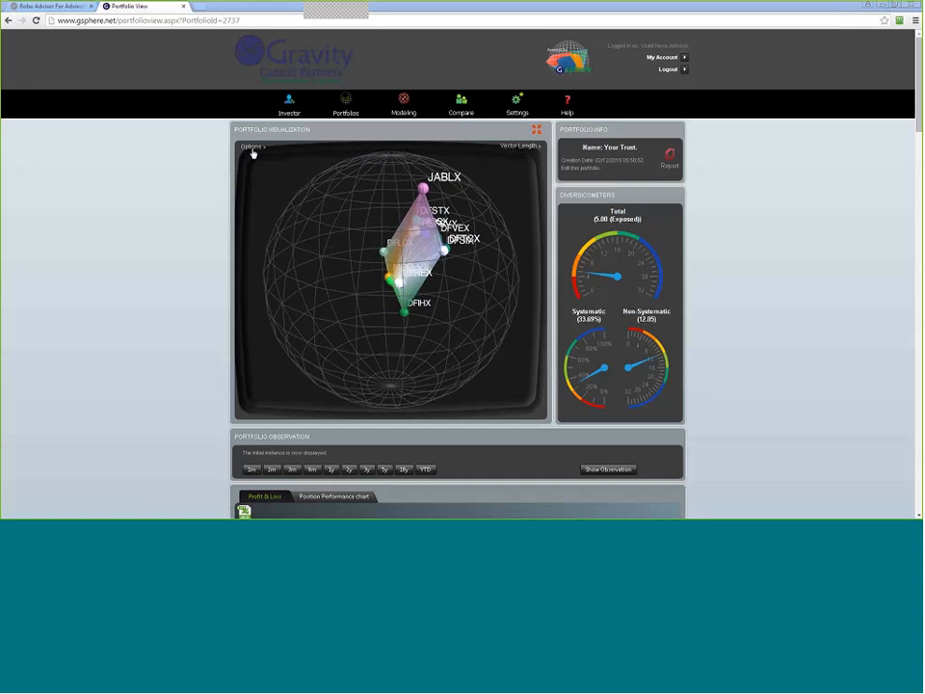
Switch the 3D plot to the intersecting-planes visualization and rotate the portfolio shape
{"action": "left_click", "coordinate": [250, 146]}
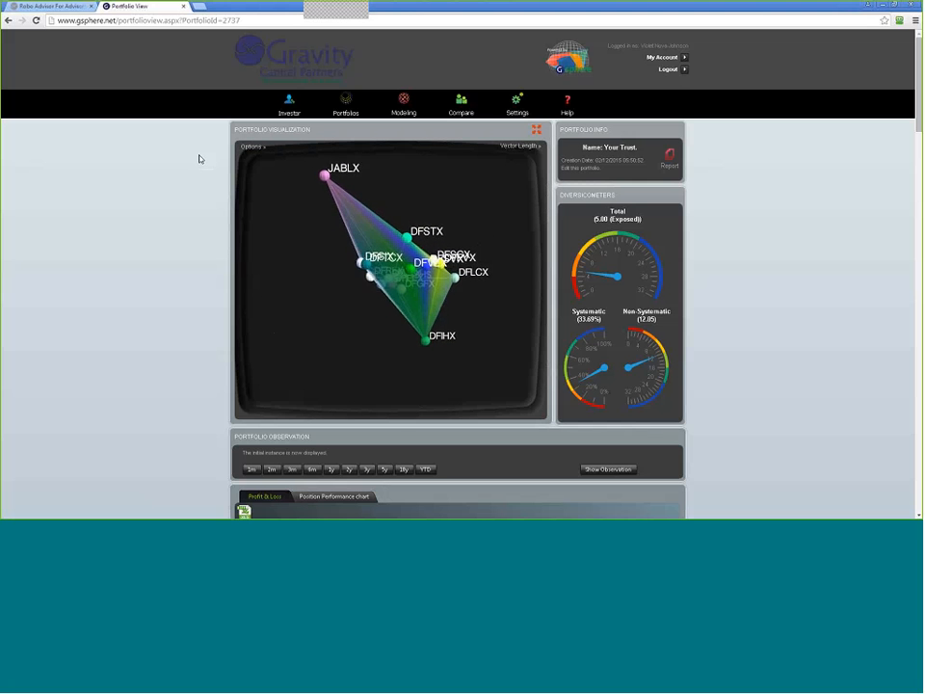
{"action": "left_click", "coordinate": [253, 146]}
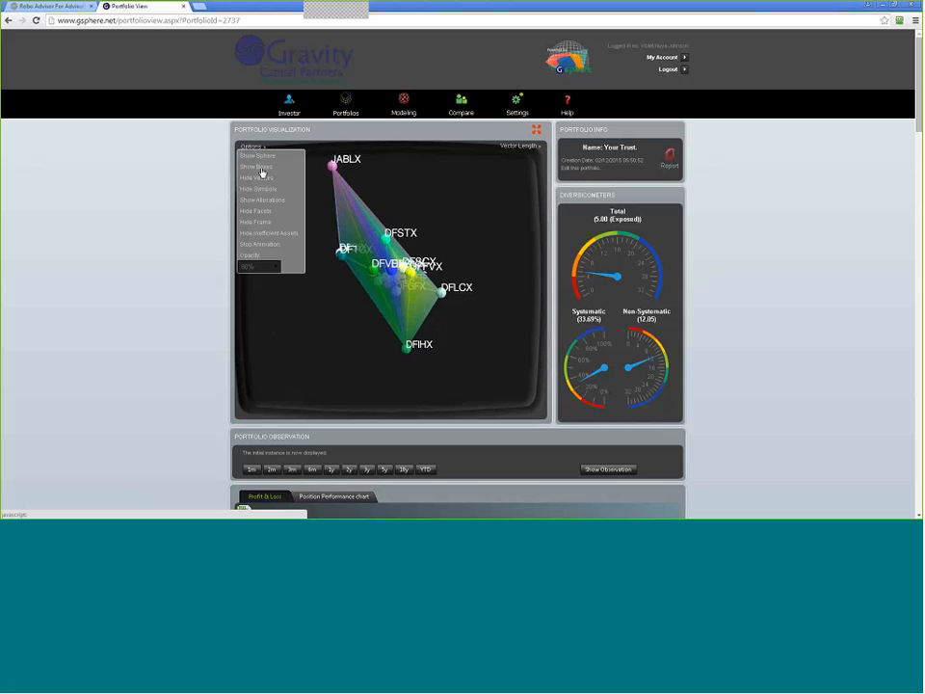
{"action": "left_click", "coordinate": [258, 167]}
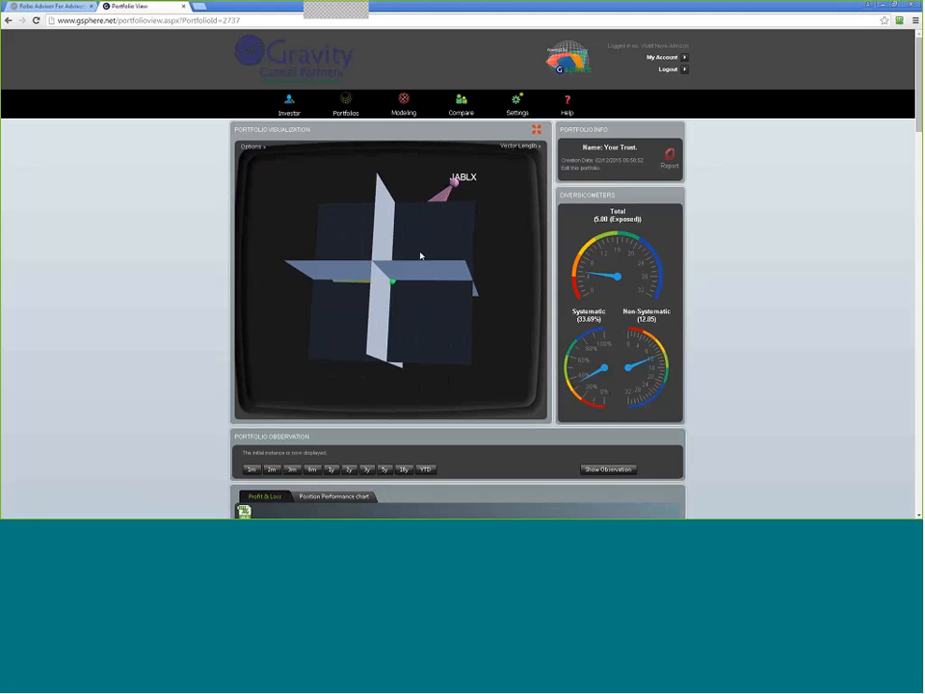
{"action": "left_click_drag", "start_coordinate": [420, 254], "coordinate": [408, 350]}
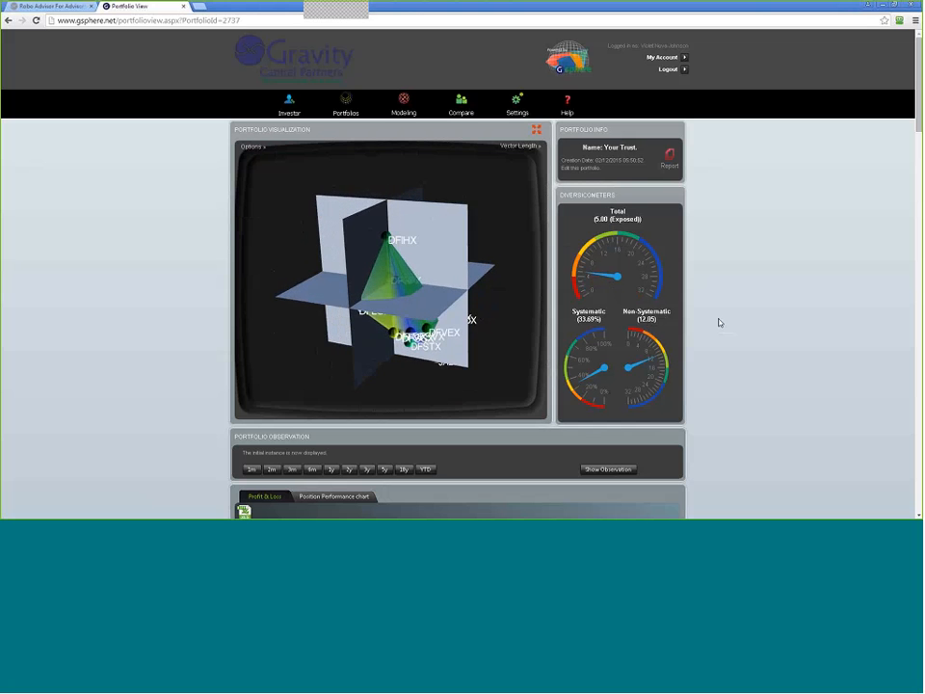
{"action": "scroll", "scroll_direction": "down", "scroll_amount": 3}
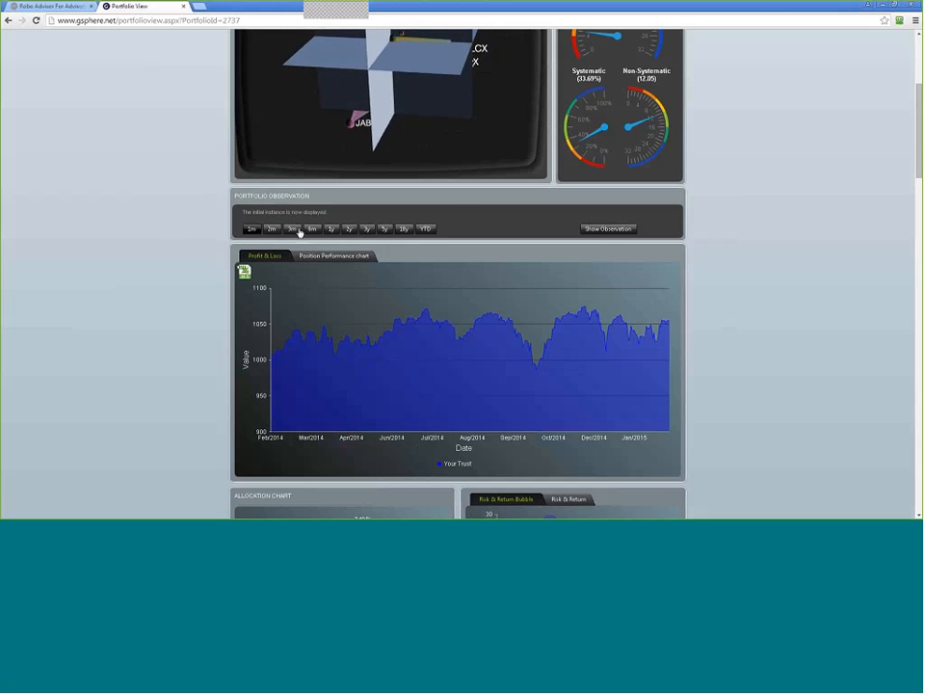
{"action": "scroll", "scroll_direction": "down", "scroll_amount": 3}
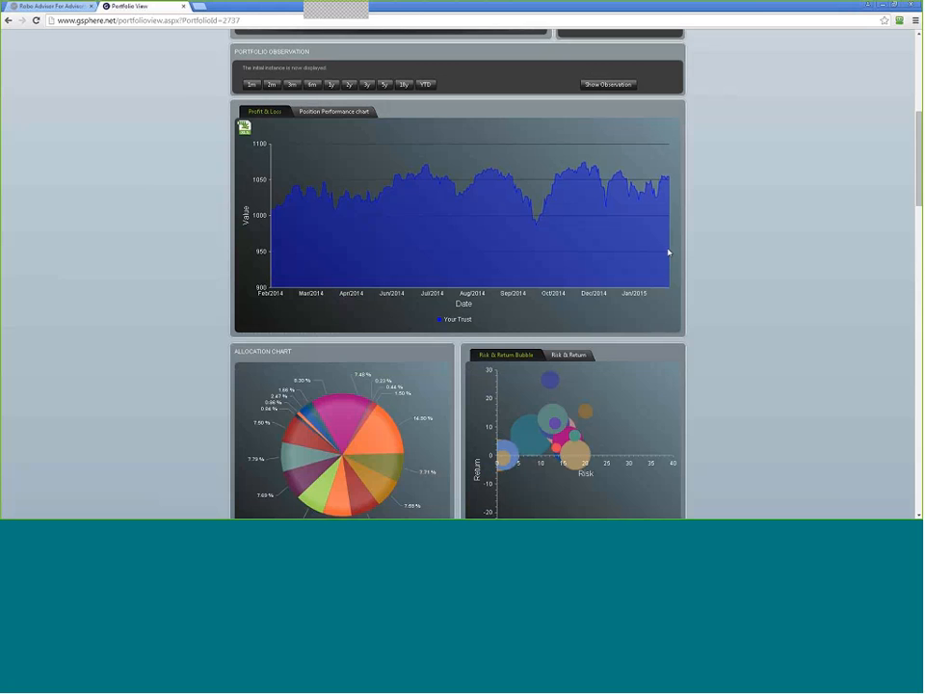
{"action": "scroll", "scroll_direction": "down", "scroll_amount": 3}
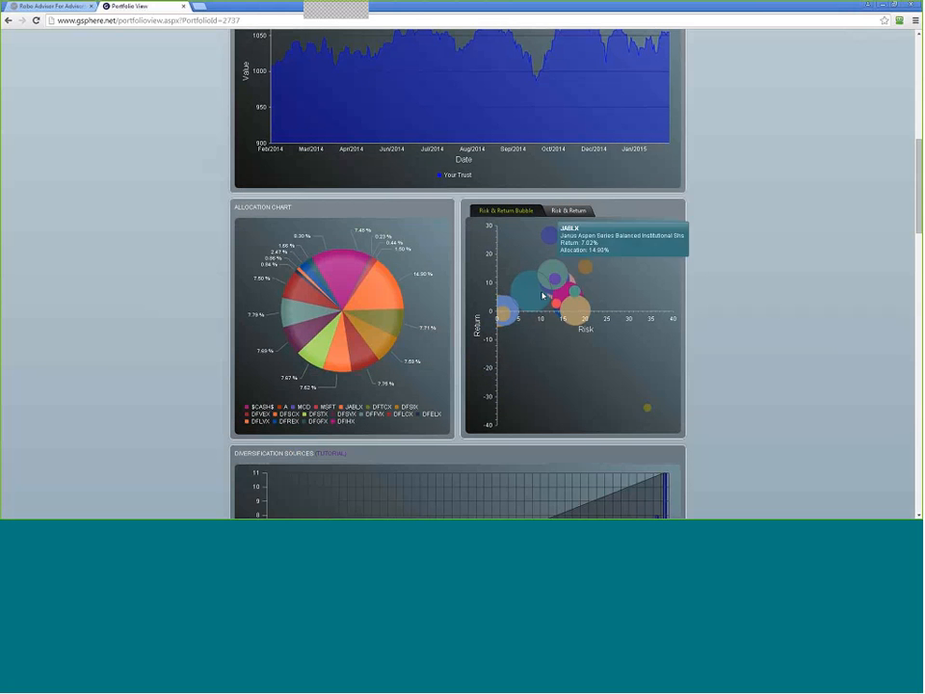
{"action": "scroll", "scroll_direction": "down", "scroll_amount": 3}
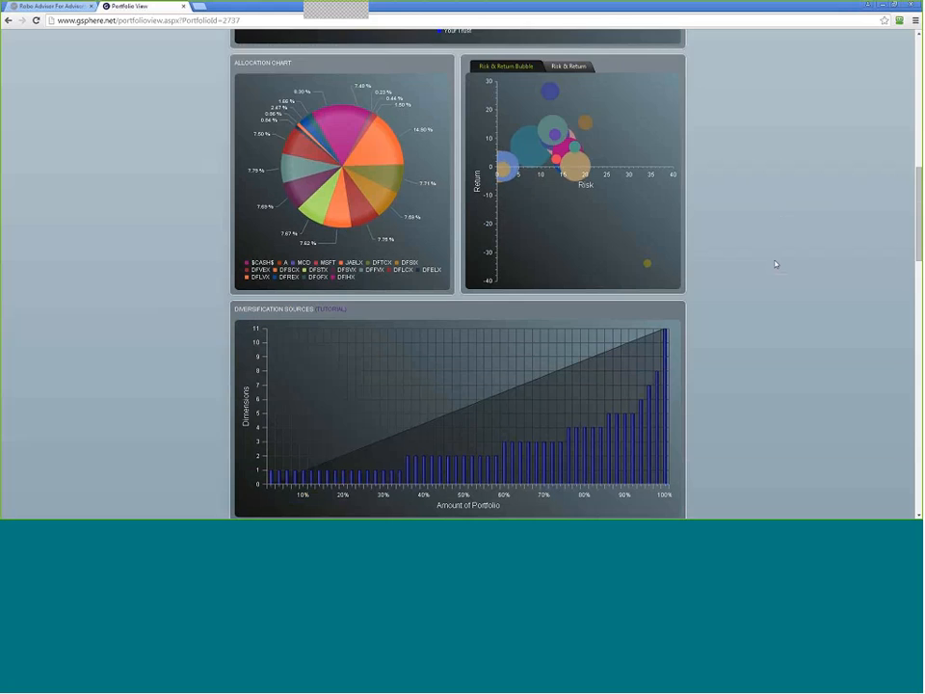
{"action": "scroll", "scroll_direction": "down", "scroll_amount": 3}
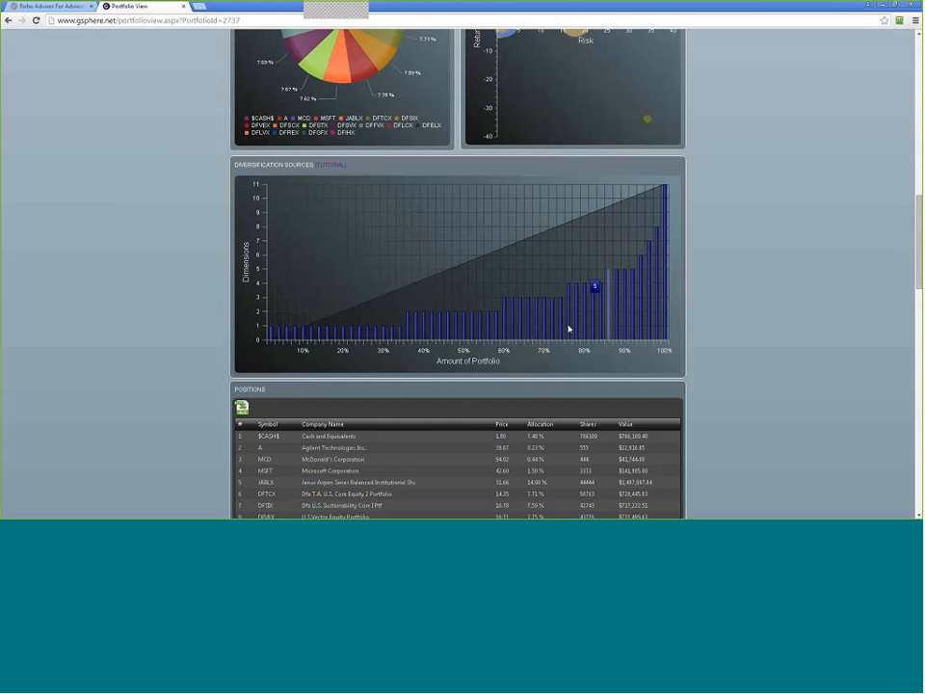
{"action": "mouse_move", "coordinate": [513, 297]}
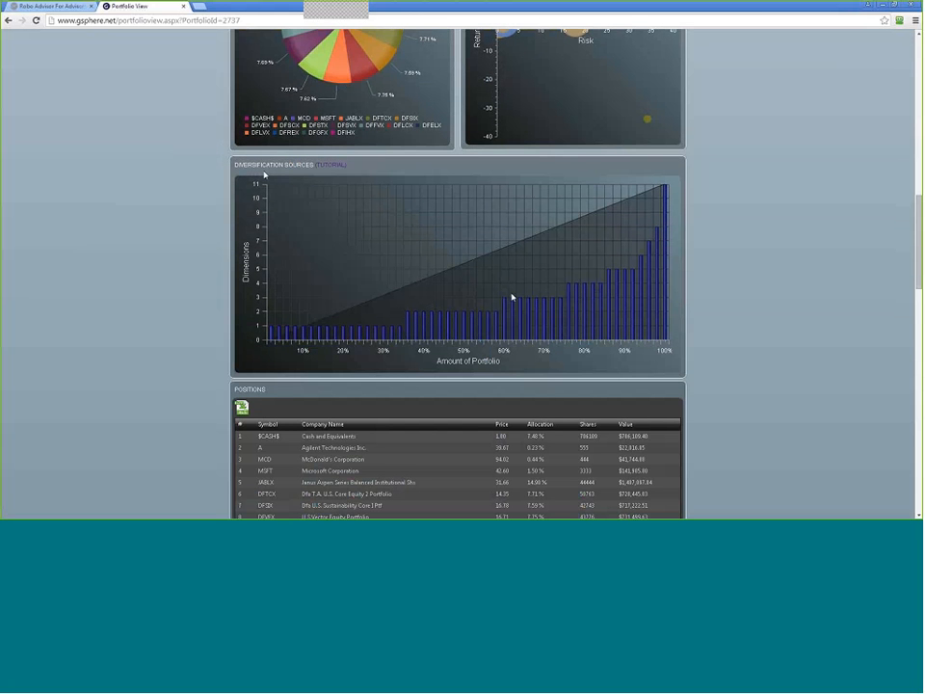
{"action": "scroll", "scroll_direction": "down", "scroll_amount": 3}
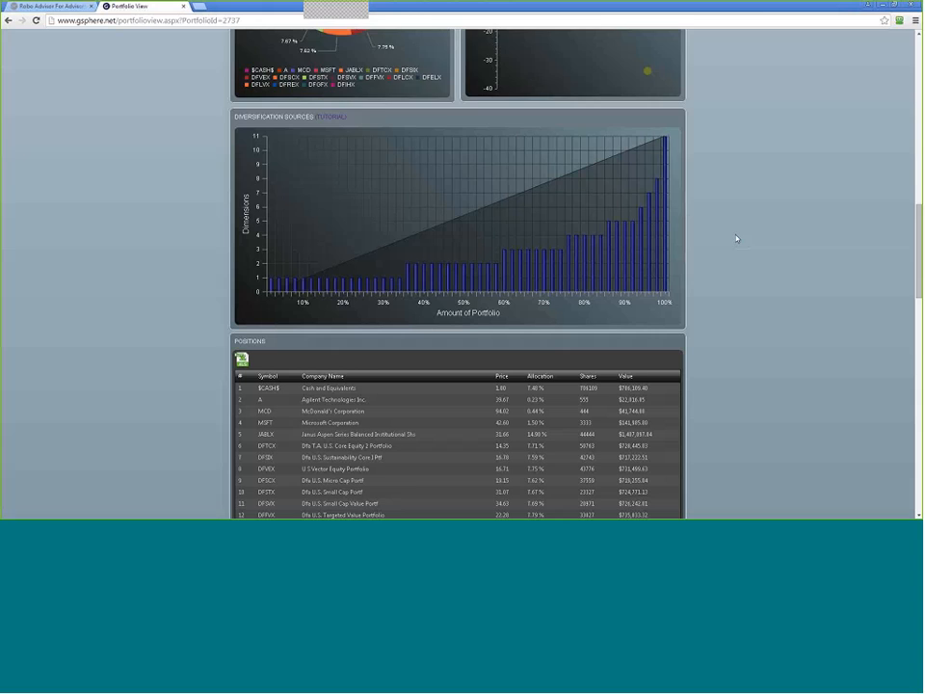
{"action": "scroll", "scroll_direction": "down", "scroll_amount": 3}
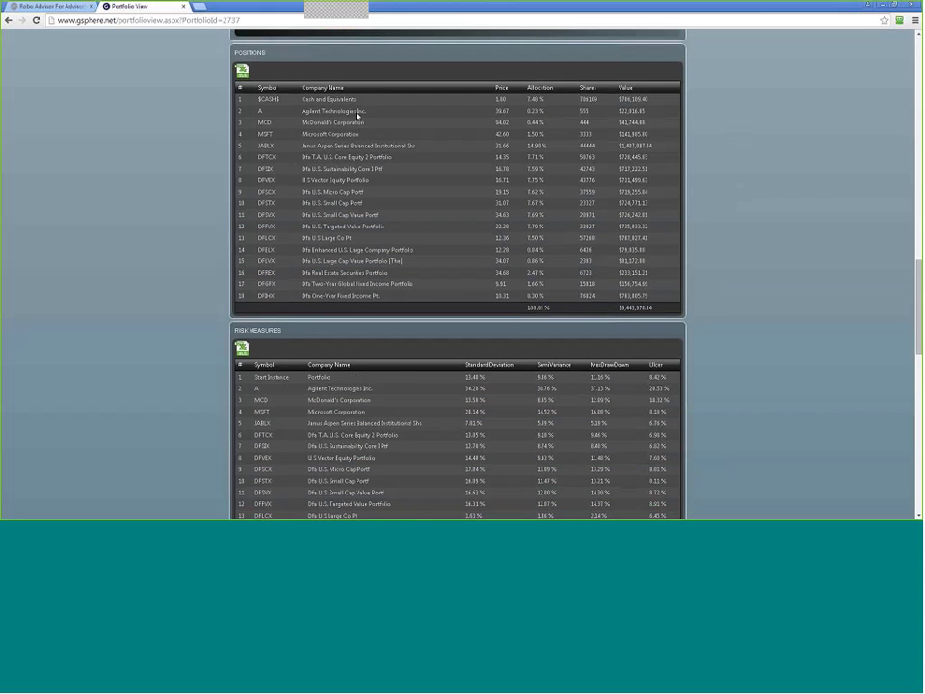
{"action": "scroll", "scroll_direction": "down", "scroll_amount": 3}
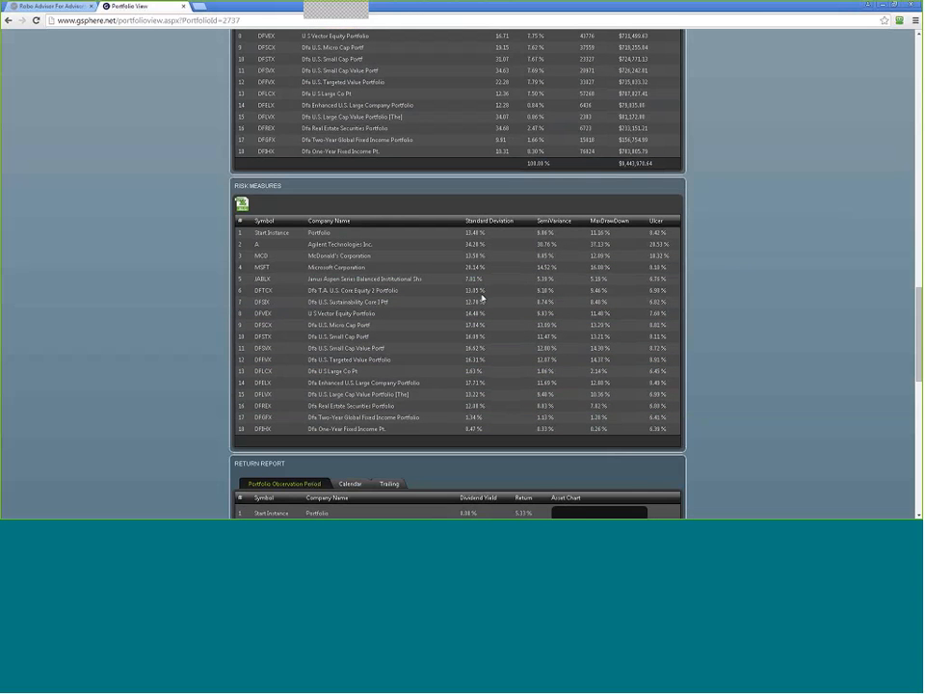
{"action": "scroll", "scroll_direction": "down", "scroll_amount": 3}
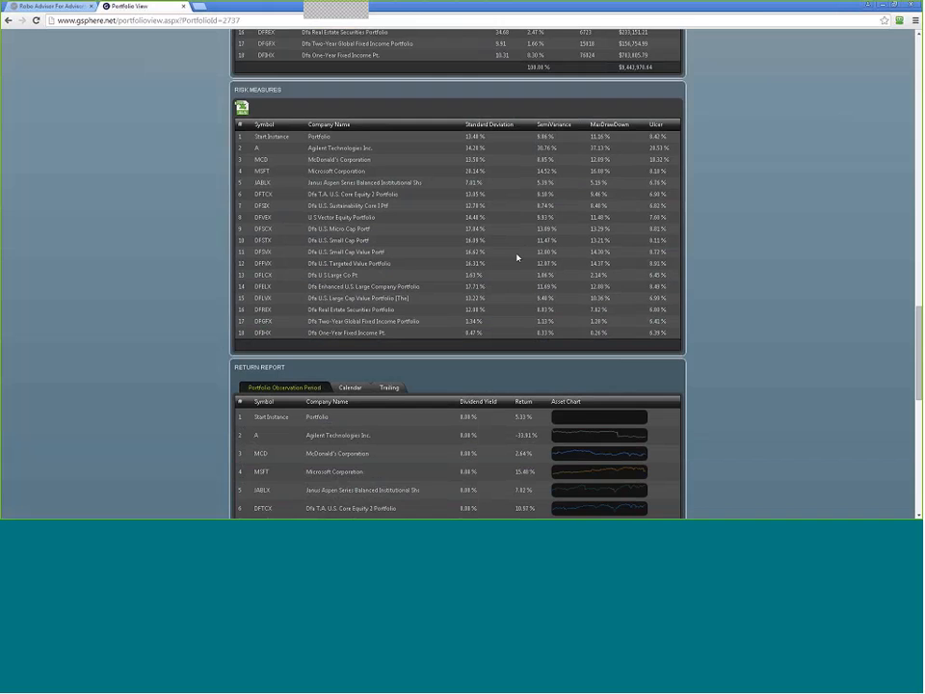
{"action": "scroll", "scroll_direction": "down", "scroll_amount": 3}
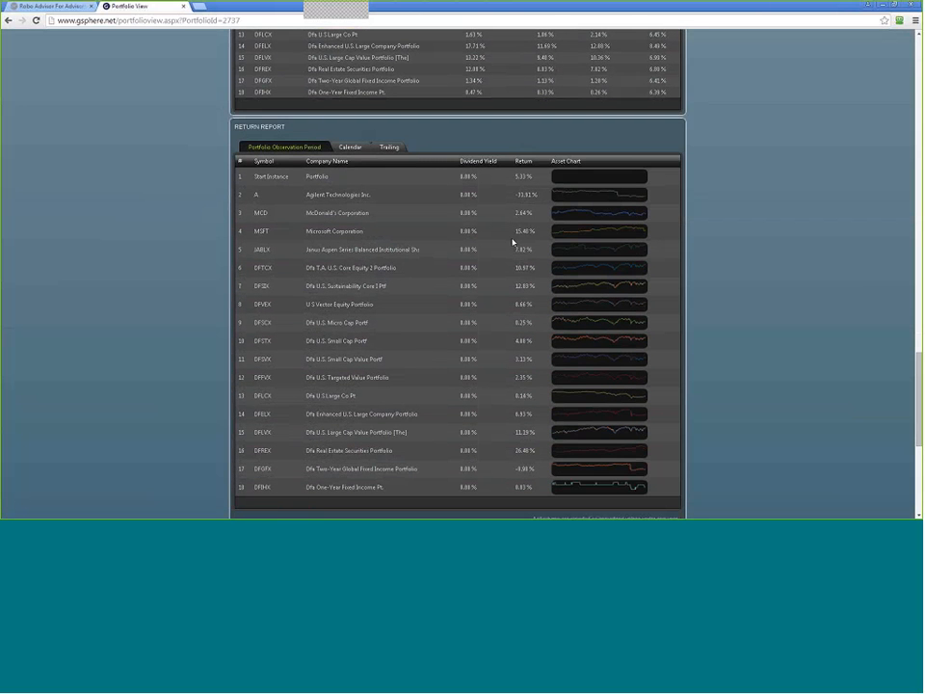
{"action": "mouse_move", "coordinate": [625, 332]}
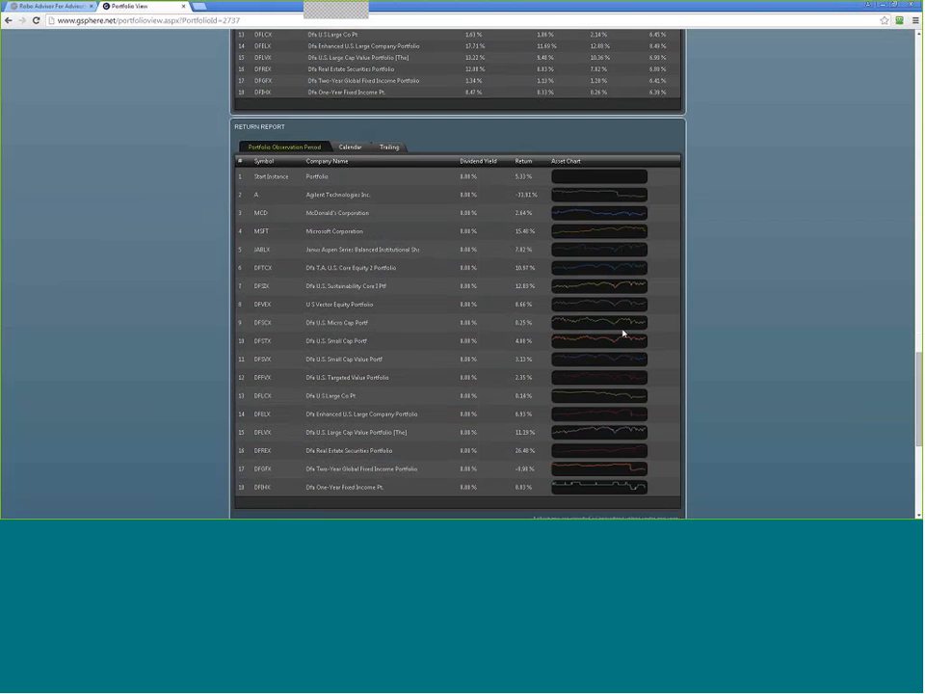
{"action": "scroll", "scroll_direction": "down", "scroll_amount": 3}
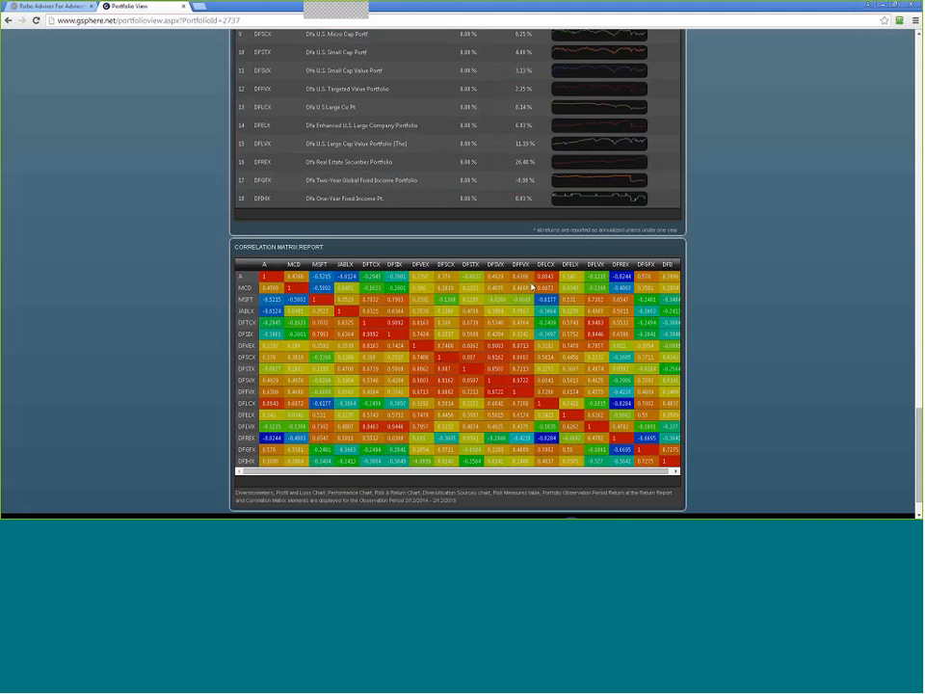
{"action": "scroll", "scroll_direction": "down", "scroll_amount": 3}
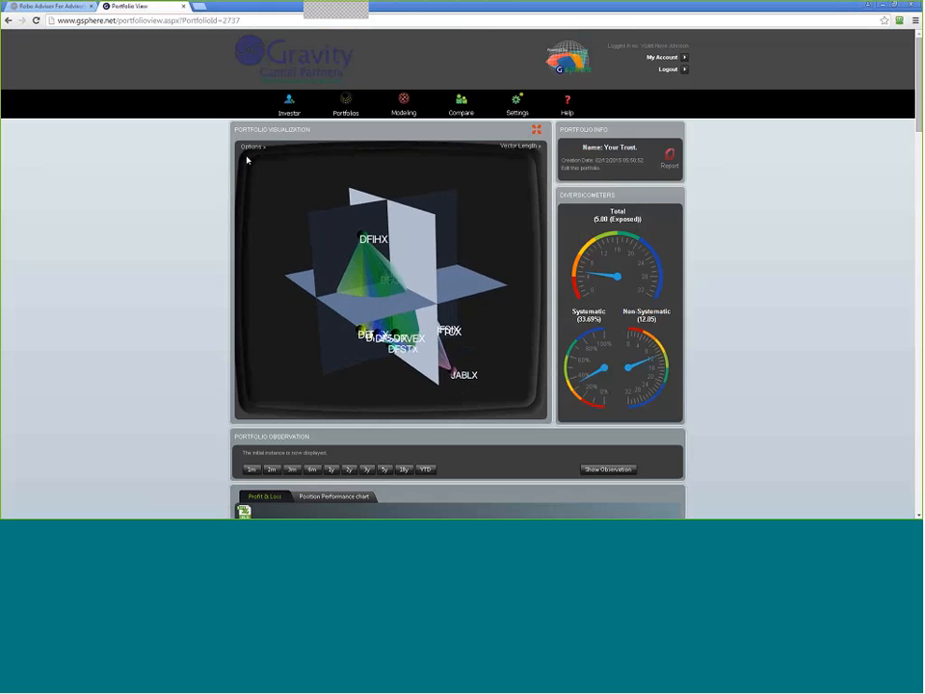
Switch the 3D plot back to the sphere-grid globe and expand it to full screen
{"action": "left_click", "coordinate": [251, 147]}
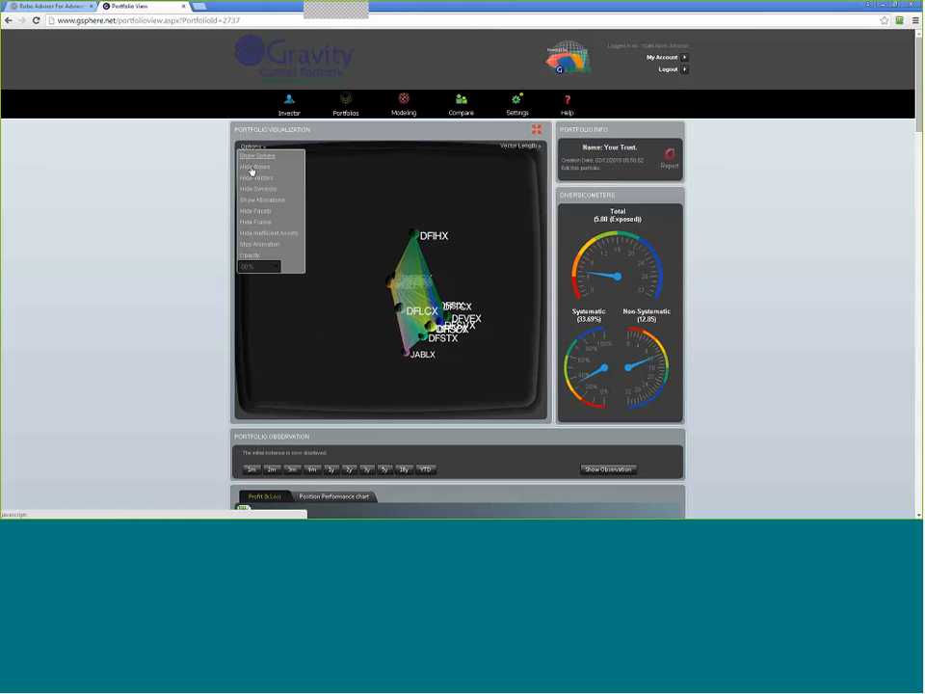
{"action": "left_click", "coordinate": [254, 166]}
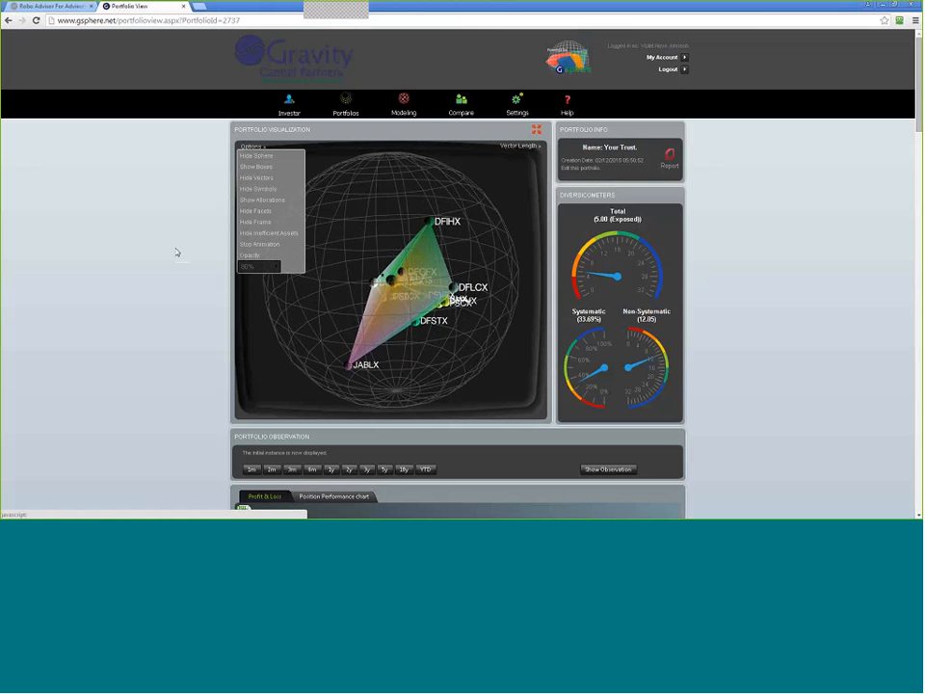
{"action": "left_click", "coordinate": [251, 146]}
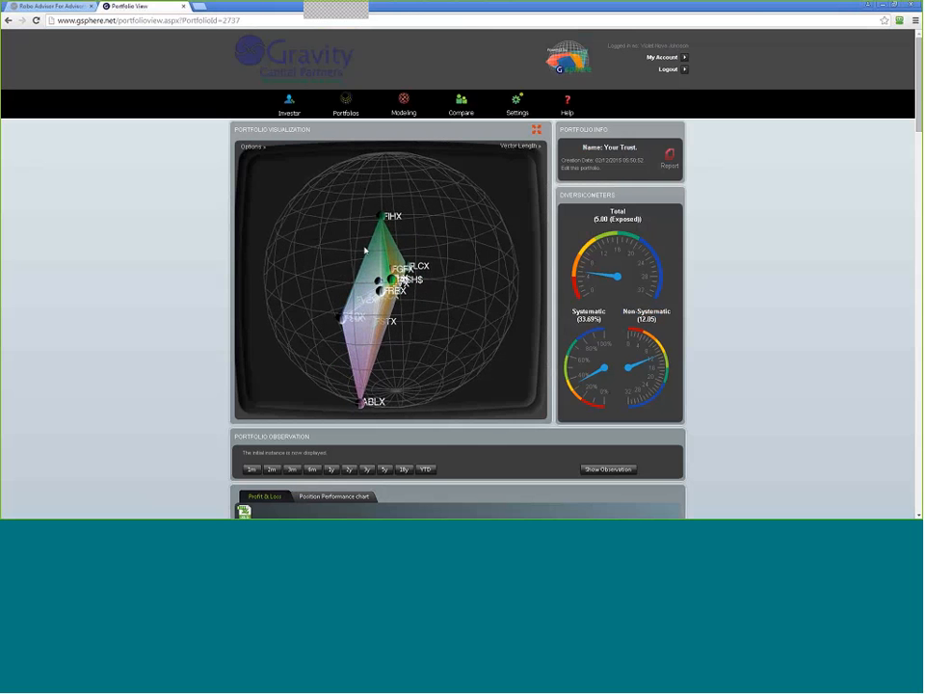
{"action": "left_click", "coordinate": [250, 146]}
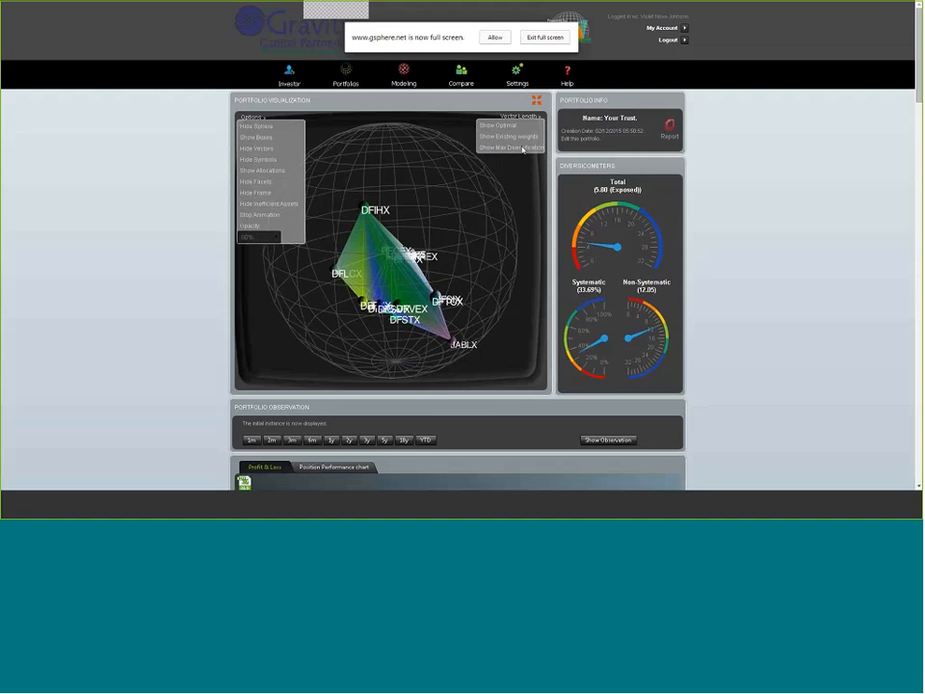
View the globe without the hull, with the colored hull, and in another display mode, then exit full screen
{"action": "left_click", "coordinate": [533, 100]}
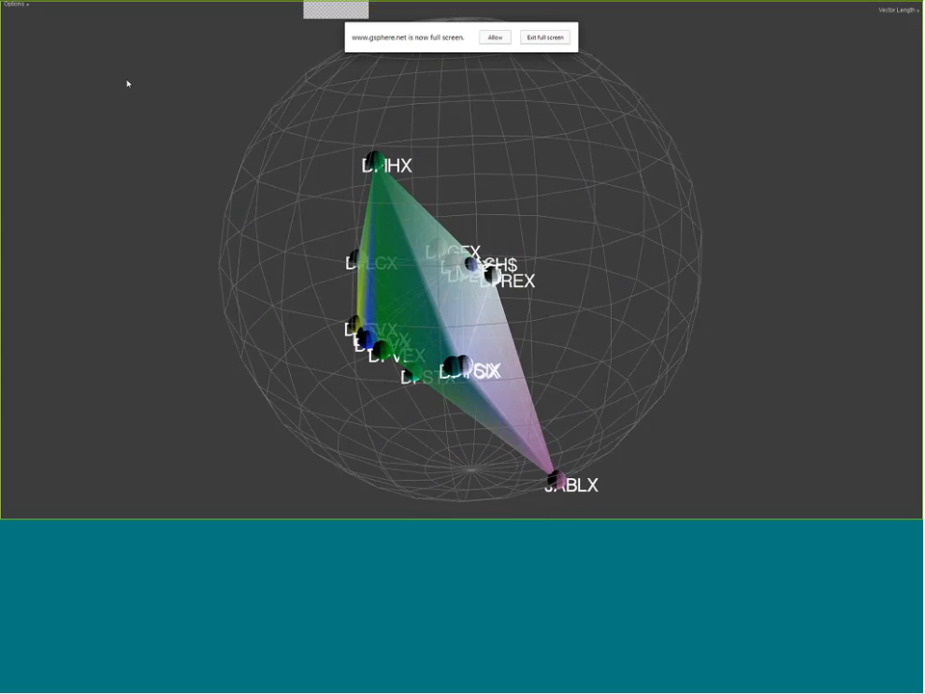
{"action": "left_click", "coordinate": [15, 4]}
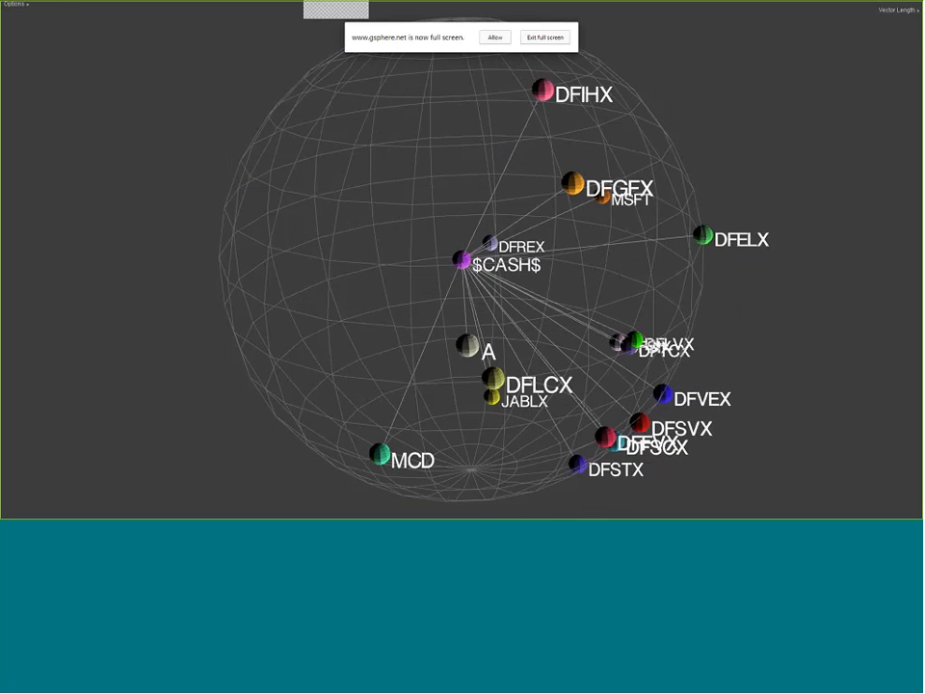
{"action": "left_click", "coordinate": [14, 4]}
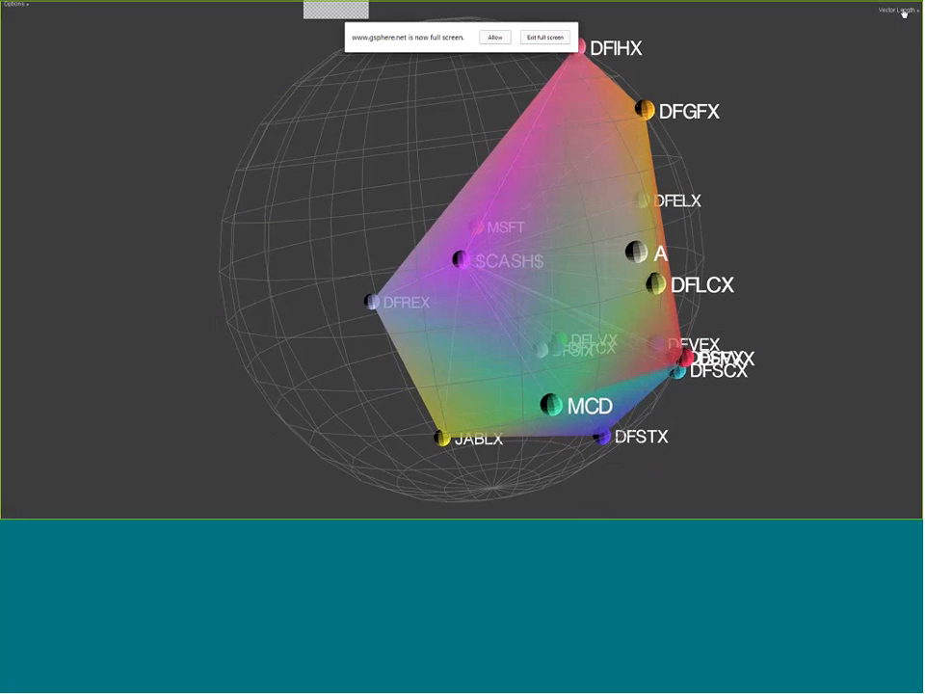
{"action": "left_click", "coordinate": [896, 29]}
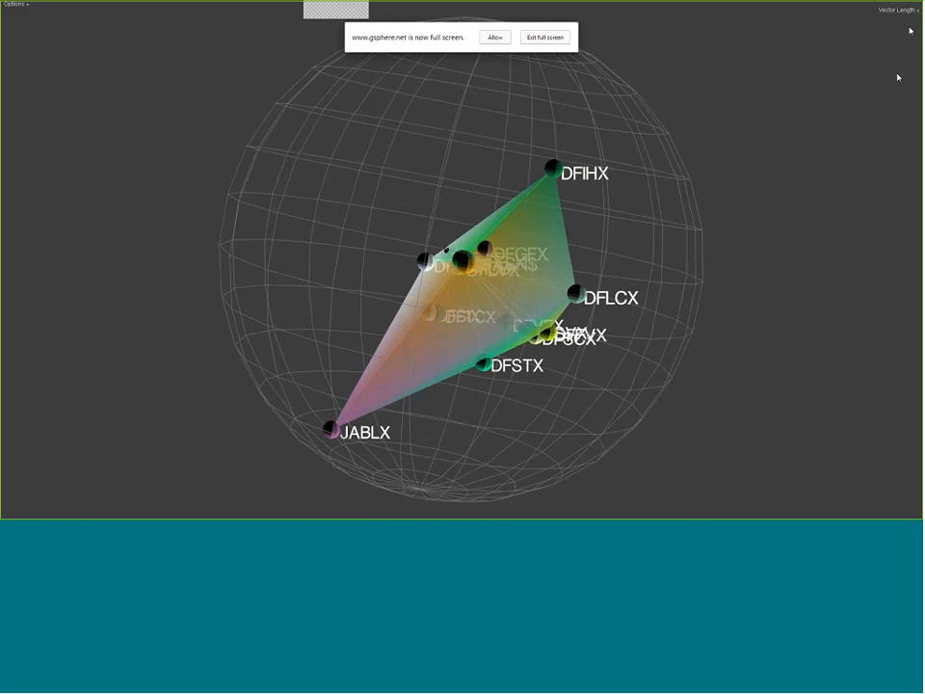
{"action": "left_click", "coordinate": [898, 7]}
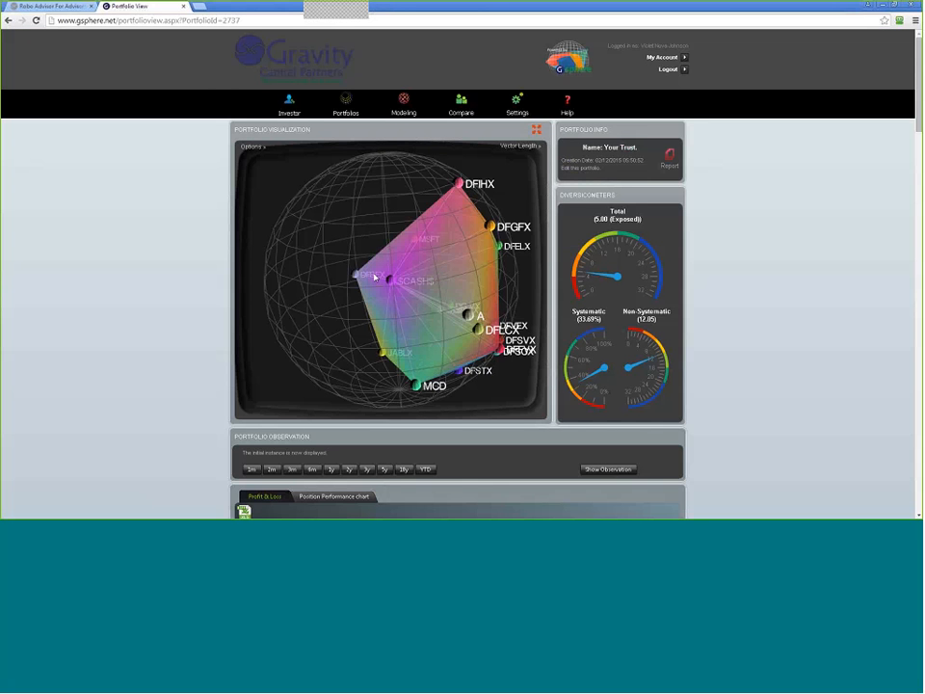
{"action": "mouse_move", "coordinate": [457, 216]}
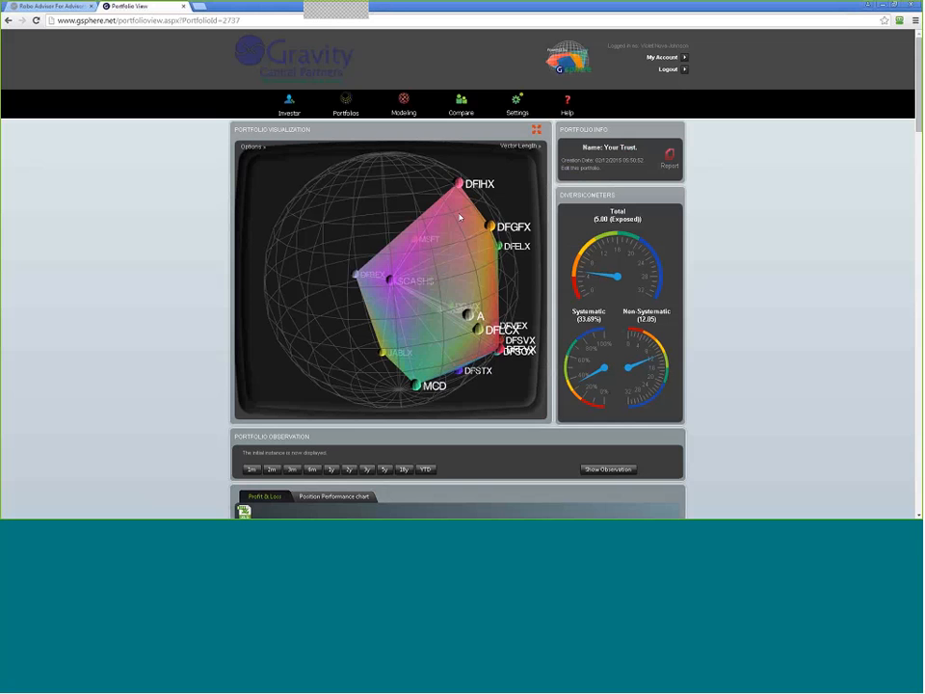
{"action": "mouse_move", "coordinate": [313, 203]}
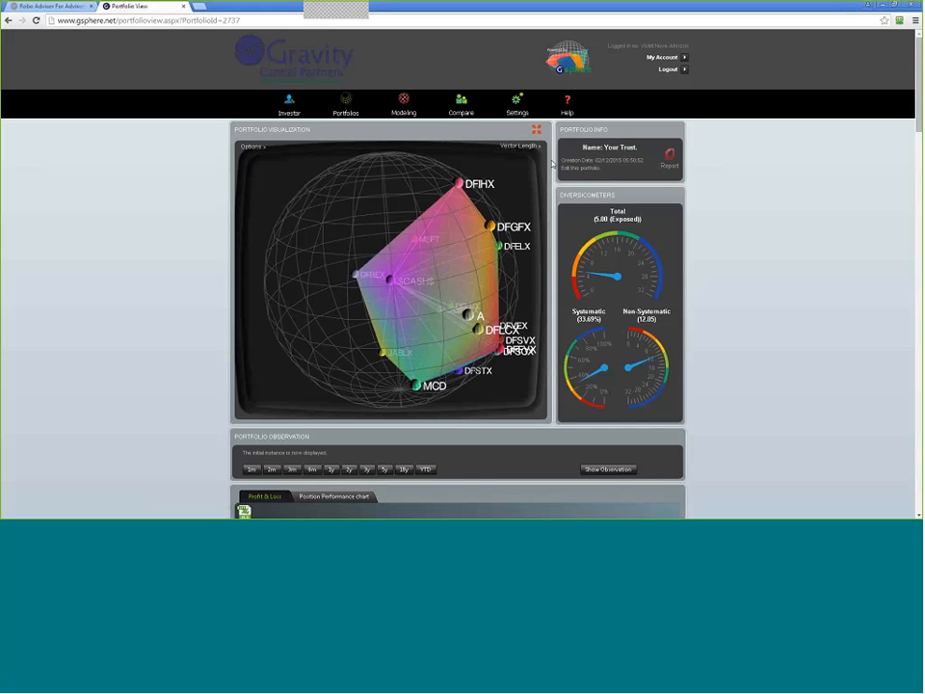
{"action": "mouse_move", "coordinate": [482, 151]}
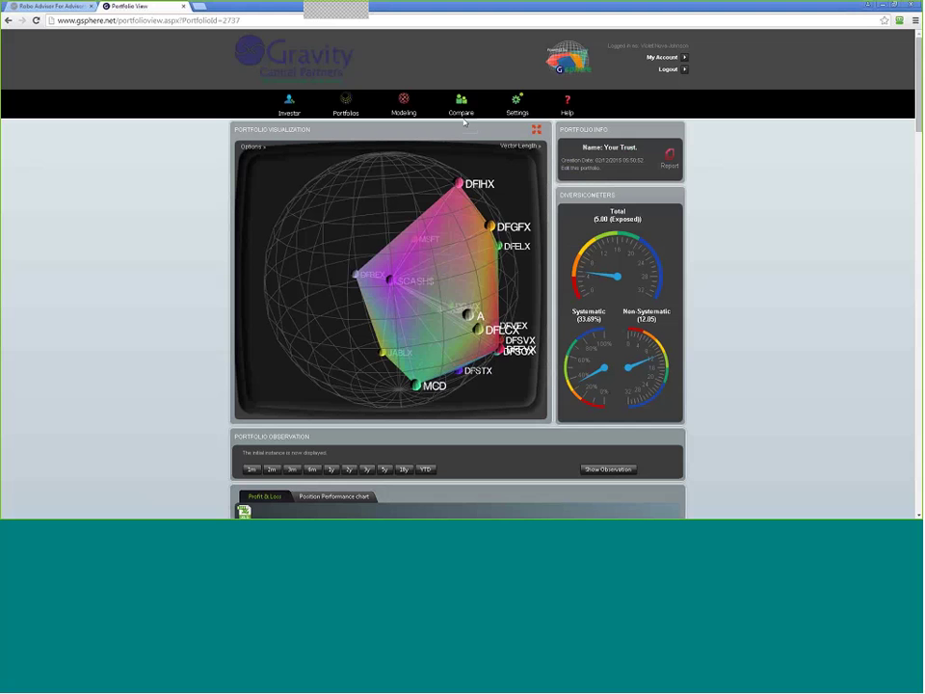
Request a portfolio report, bringing up the site notice about 3D animation
{"action": "left_click", "coordinate": [669, 162]}
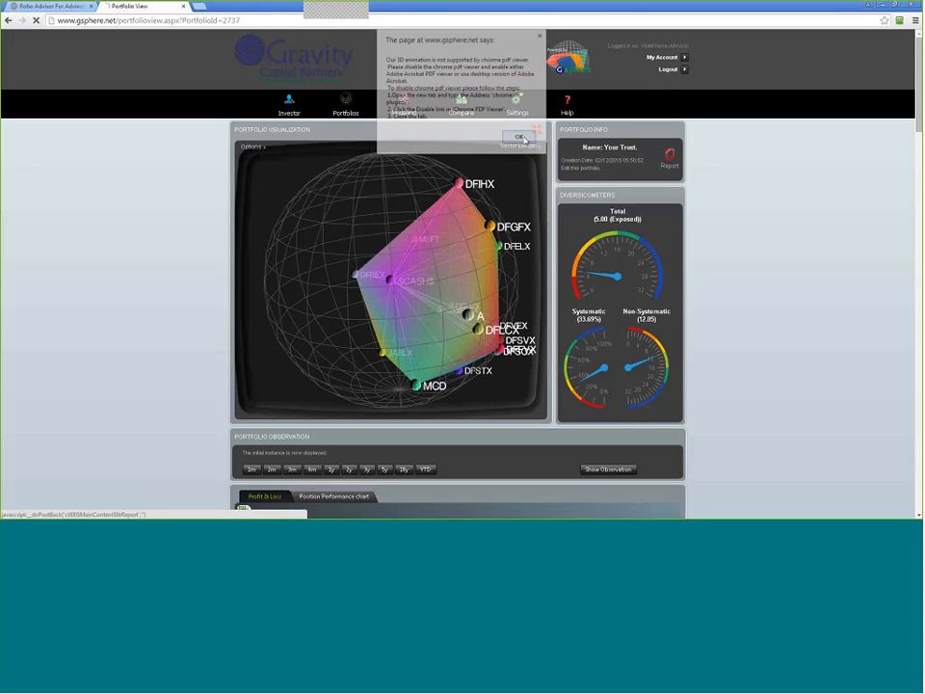
Add a disclaimer statement to the report settings and generate the Your Trust report PDF
{"action": "left_click", "coordinate": [517, 135]}
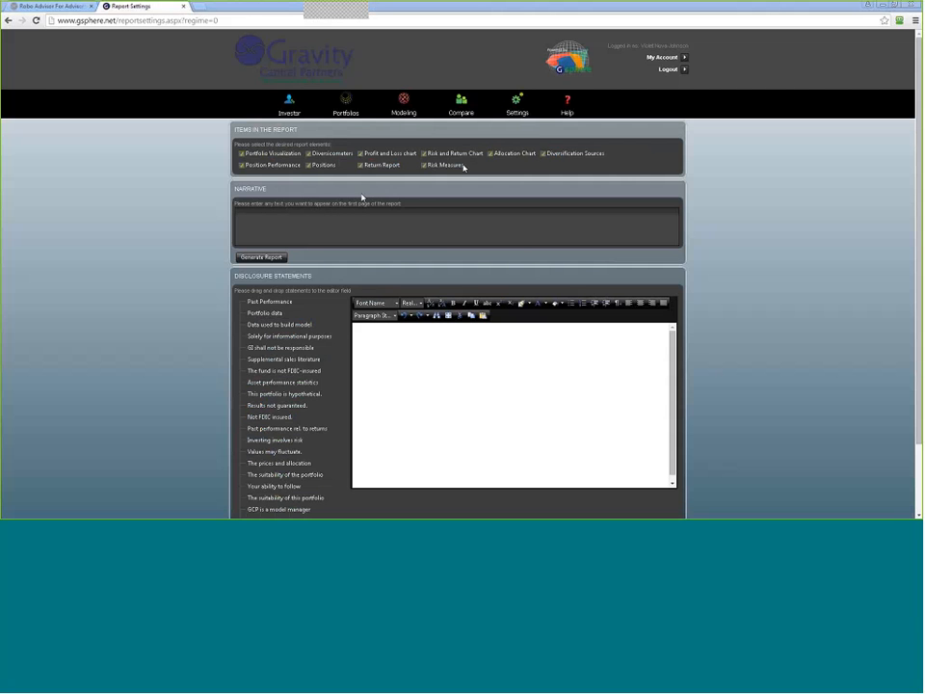
{"action": "left_click", "coordinate": [262, 222]}
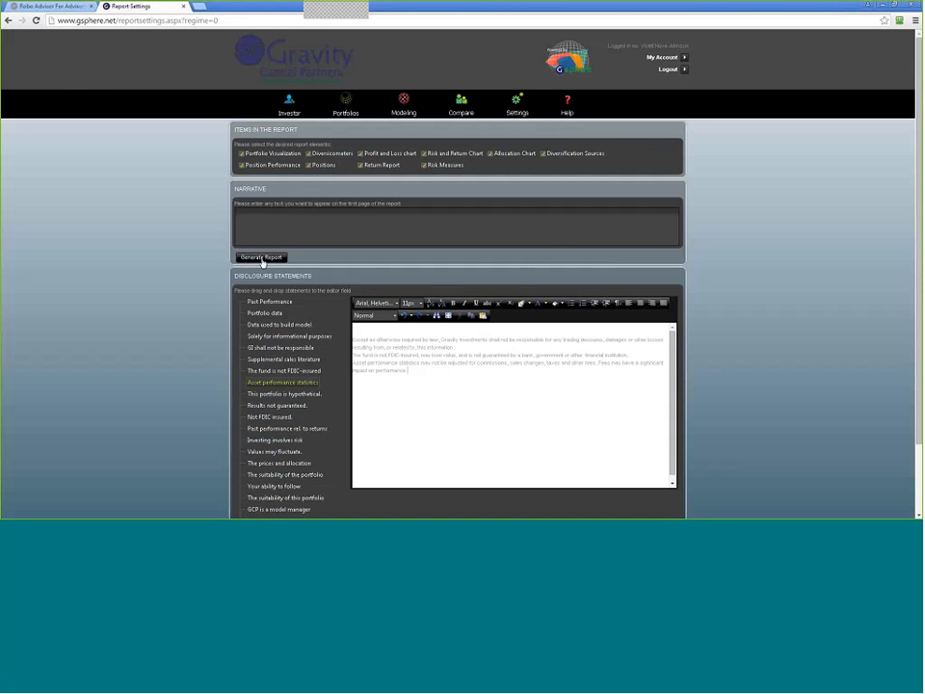
{"action": "left_click", "coordinate": [260, 256]}
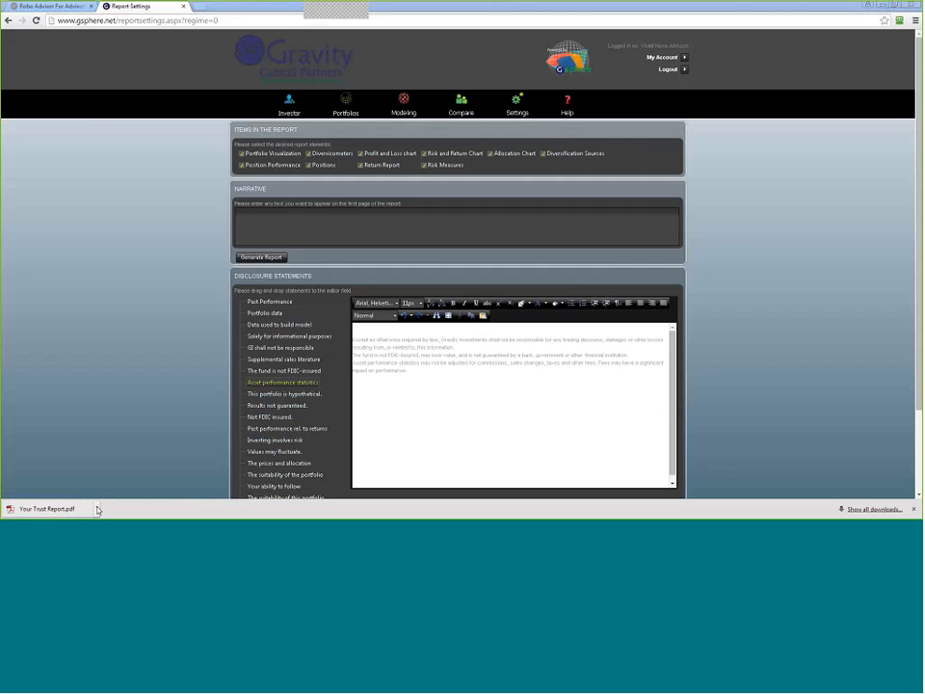
Open the downloaded Your Trust report from Chrome's downloads bar in the system PDF viewer
{"action": "left_click", "coordinate": [96, 509]}
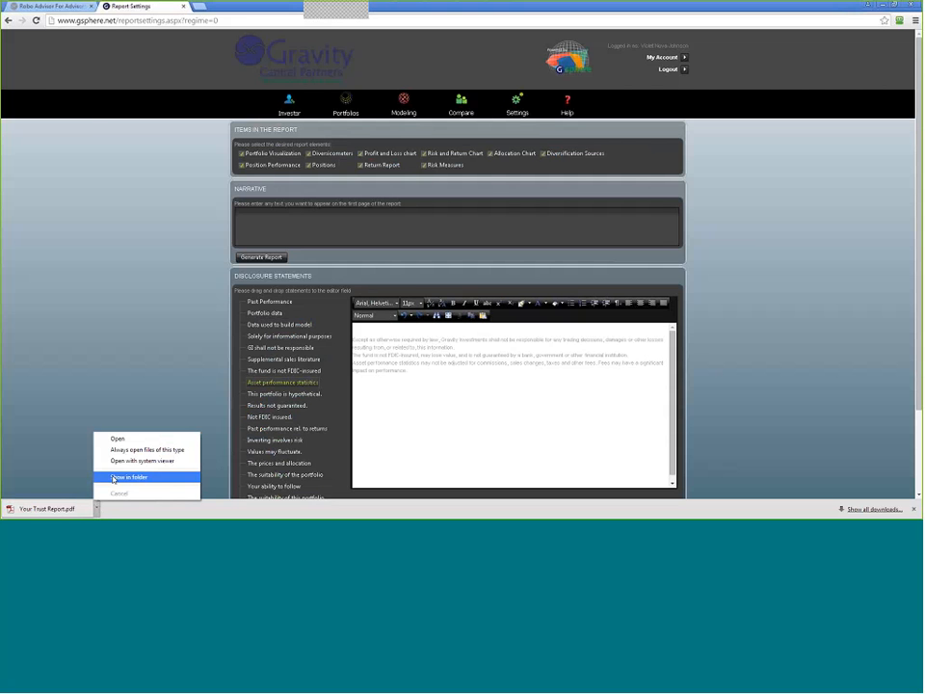
{"action": "left_click", "coordinate": [133, 470]}
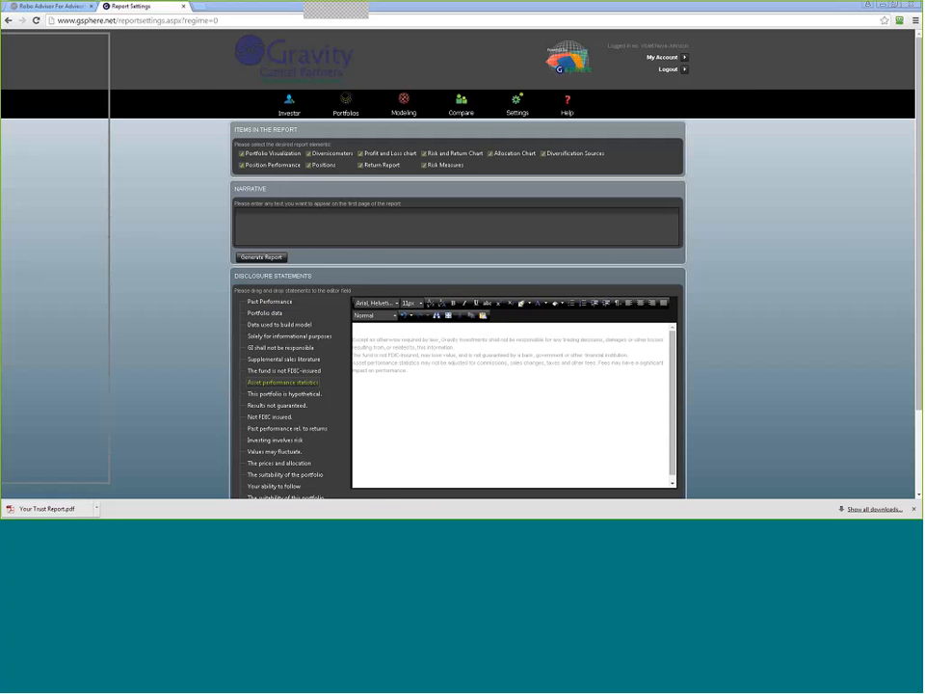
{"action": "left_click", "coordinate": [48, 508]}
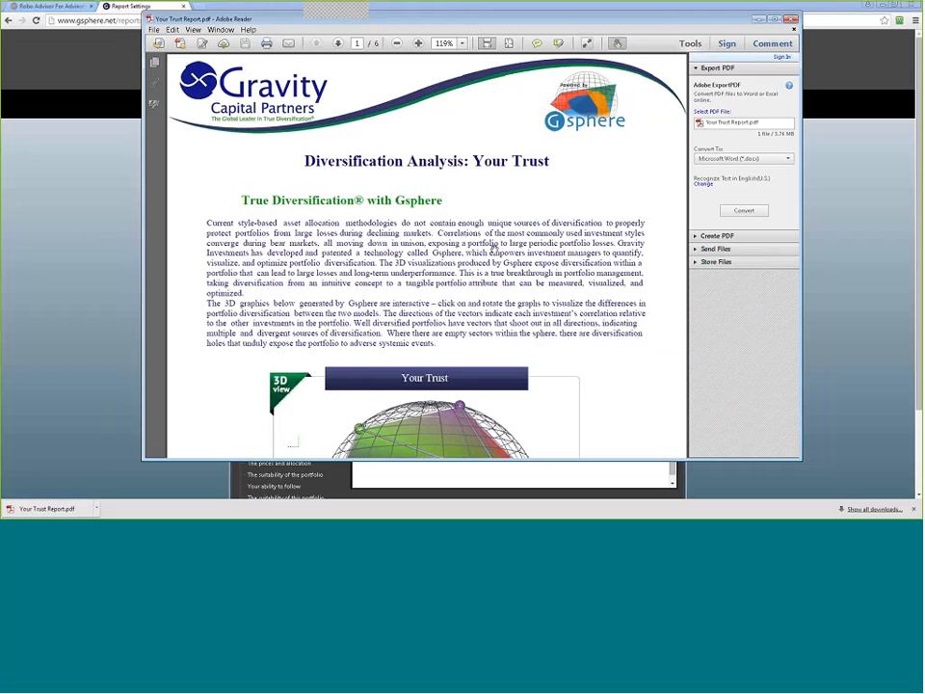
Bring the 3D diversification globe into view, activate it and rotate it
{"action": "scroll", "scroll_direction": "down", "scroll_amount": 3}
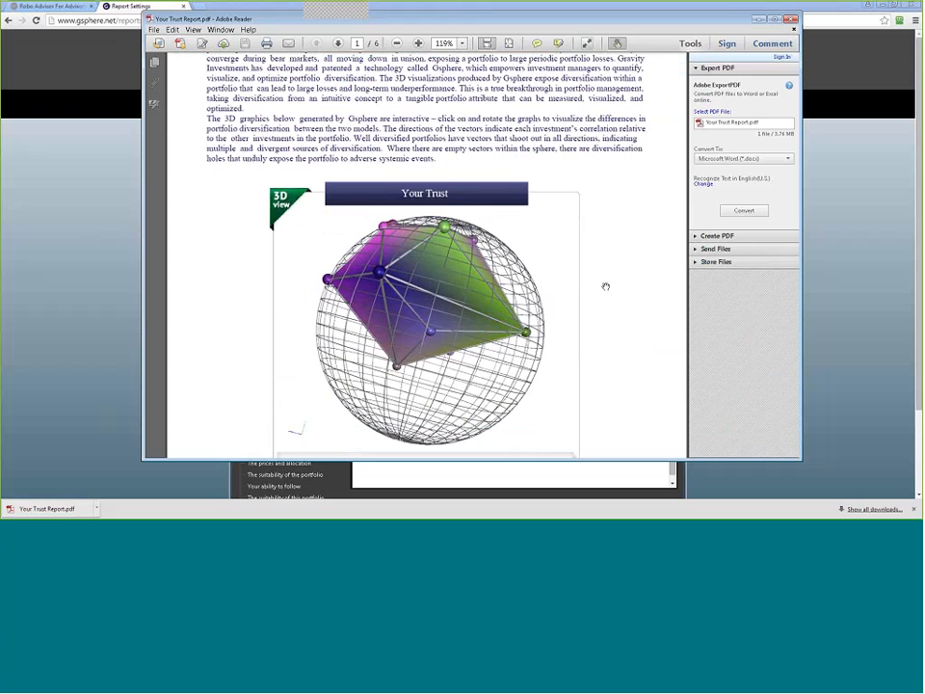
{"action": "left_click_drag", "start_coordinate": [605, 285], "coordinate": [422, 322]}
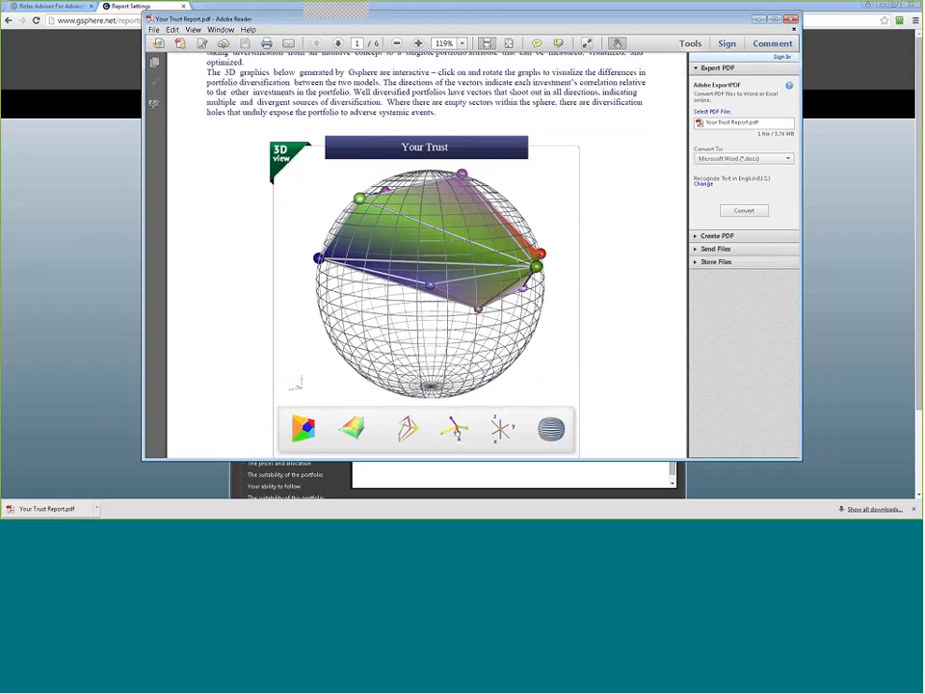
Cycle the globe through vector, connecting-line, colored-hull and wireframe-sphere display modes
{"action": "left_click", "coordinate": [453, 428]}
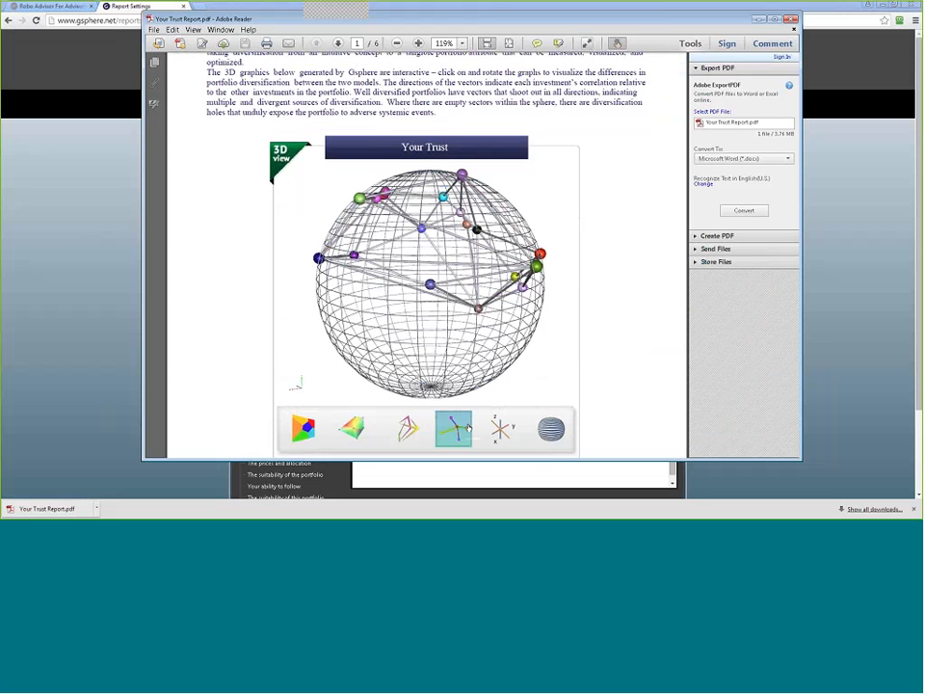
{"action": "left_click", "coordinate": [501, 427]}
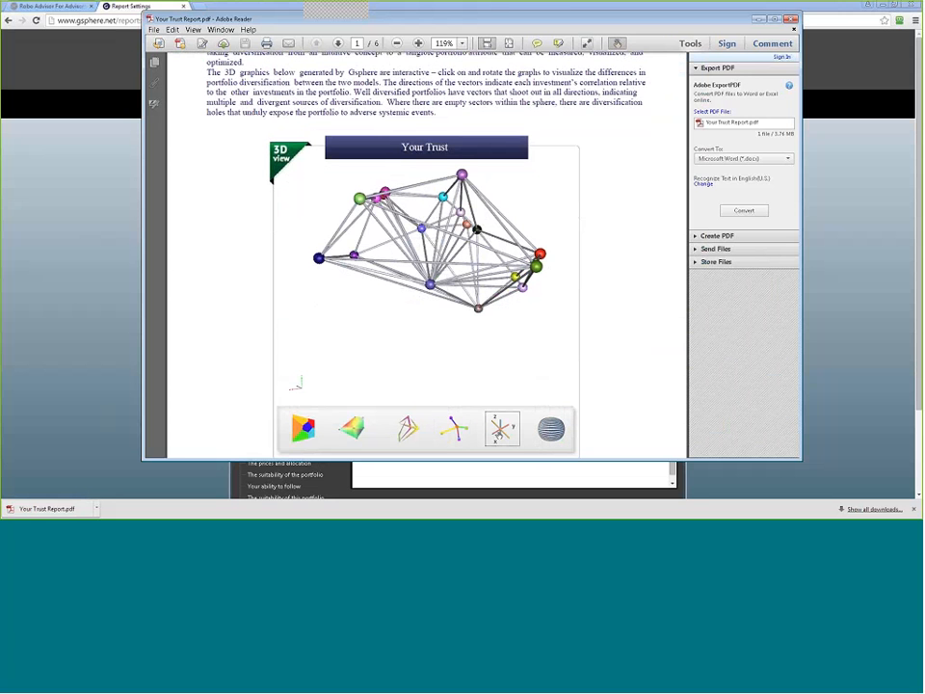
{"action": "left_click", "coordinate": [351, 427]}
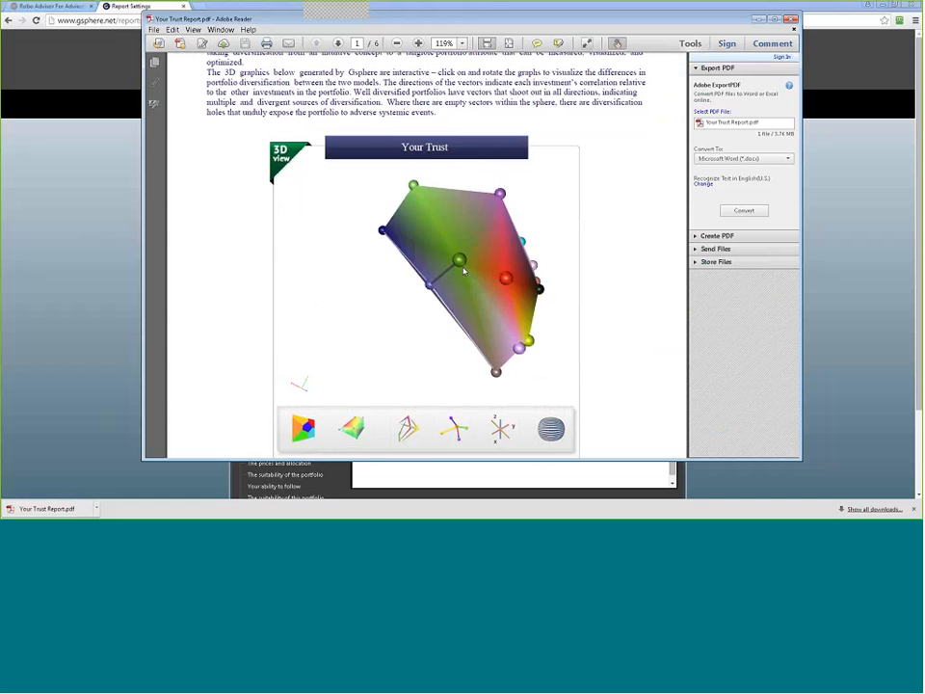
{"action": "left_click", "coordinate": [551, 428]}
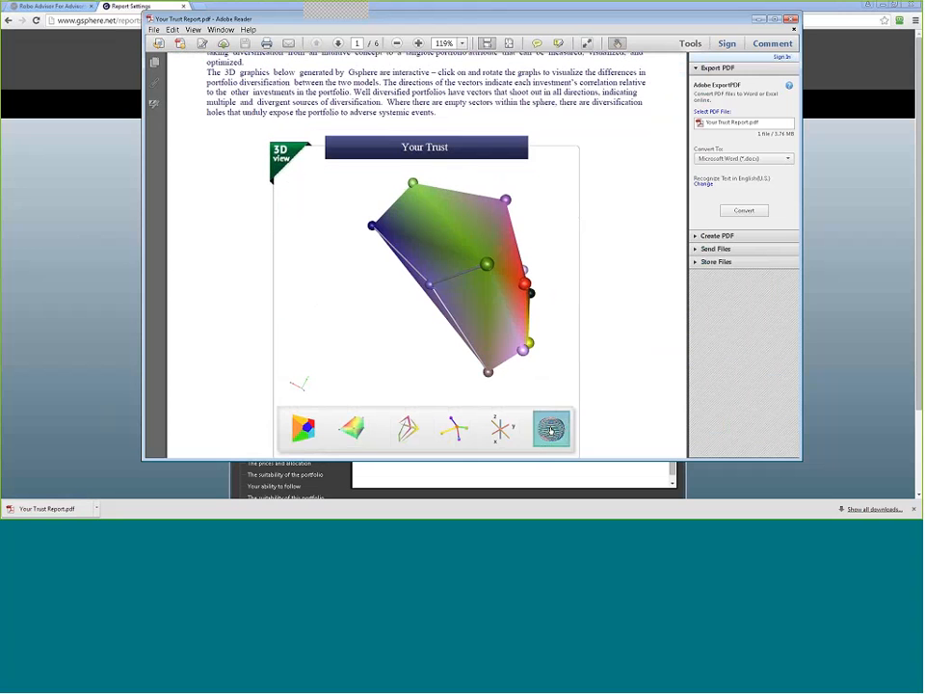
{"action": "left_click", "coordinate": [551, 428]}
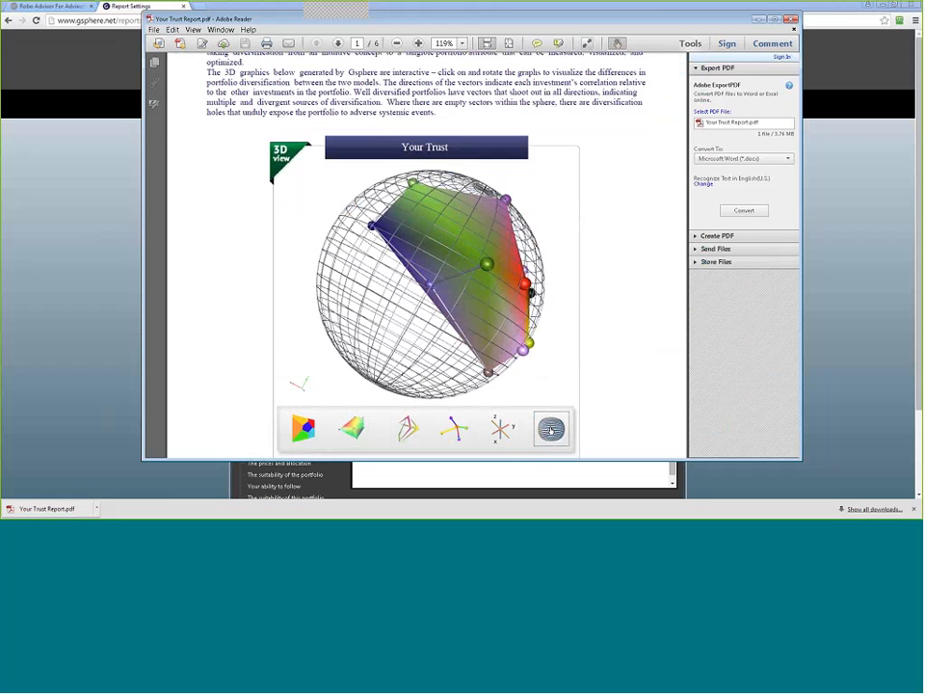